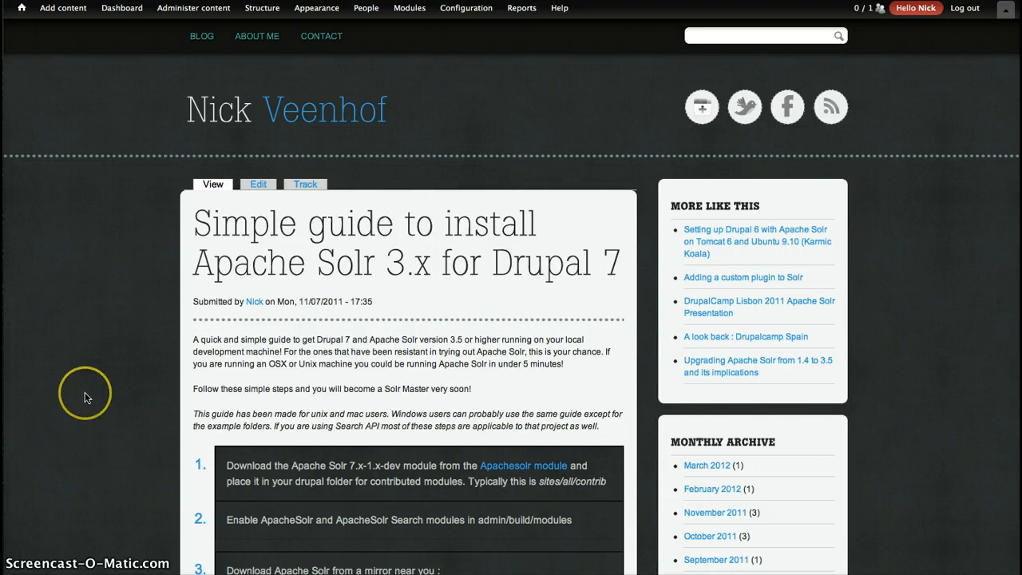
{"action": "mouse_move", "coordinate": [90, 391]}
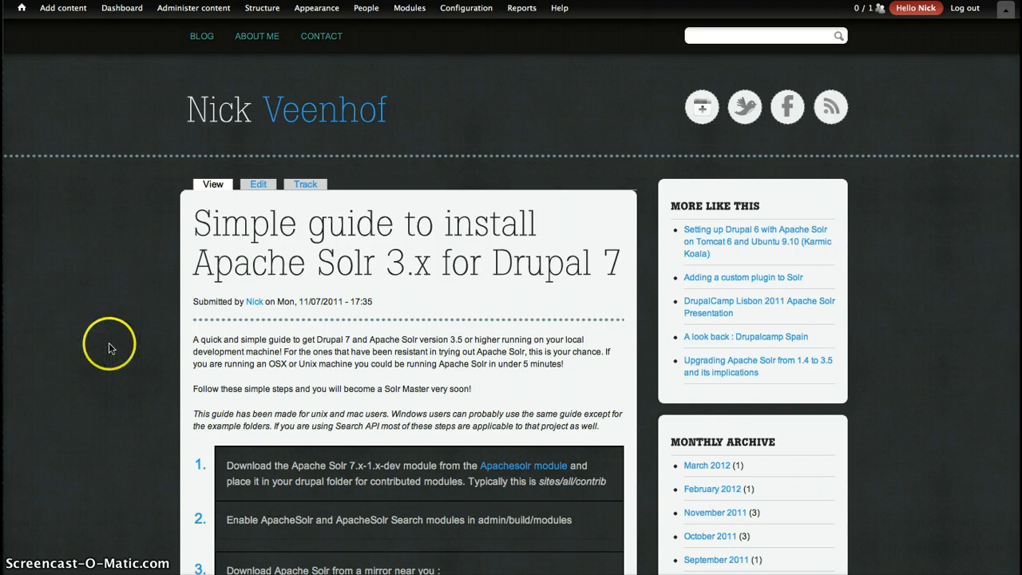
{"action": "mouse_move", "coordinate": [98, 341]}
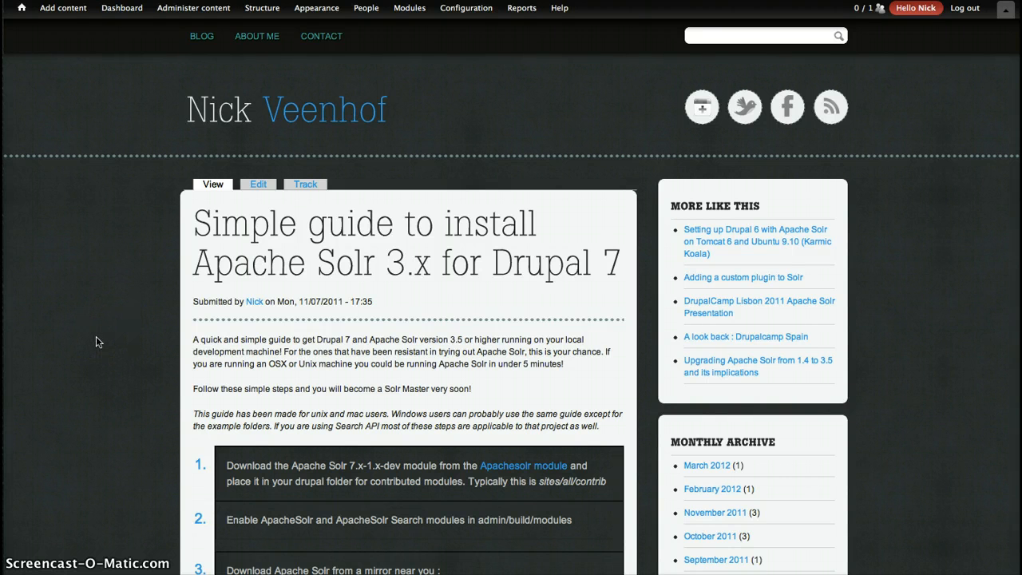
{"action": "mouse_move", "coordinate": [160, 17]}
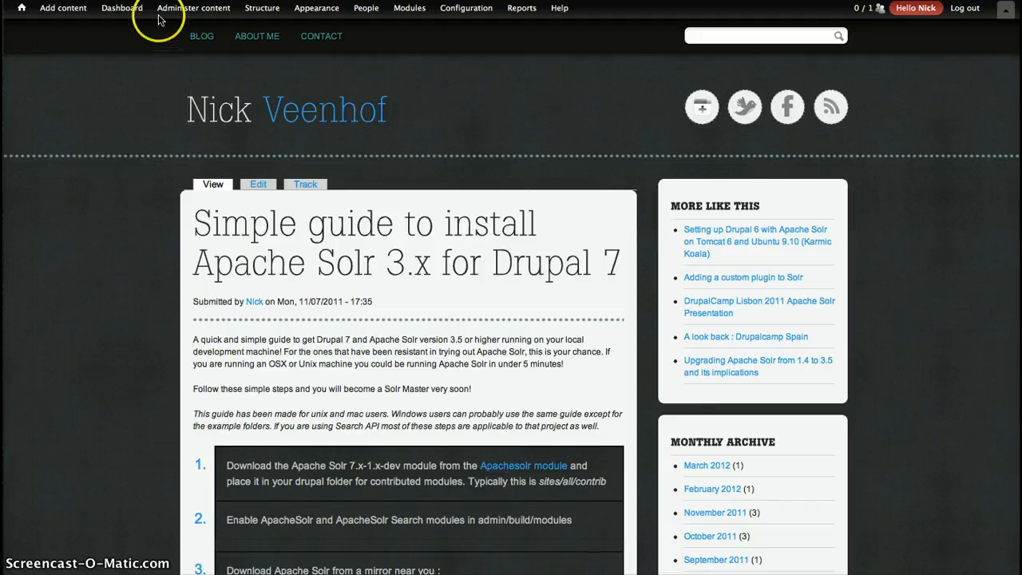
Bring up the local Drupal training site's Modules administration list
{"action": "left_click", "coordinate": [409, 8]}
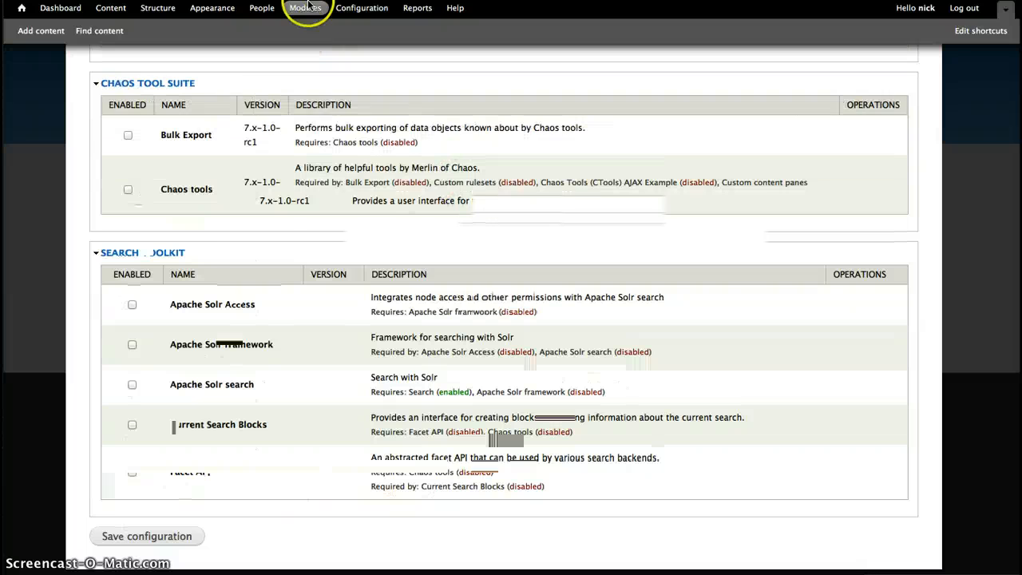
{"action": "left_click", "coordinate": [305, 8]}
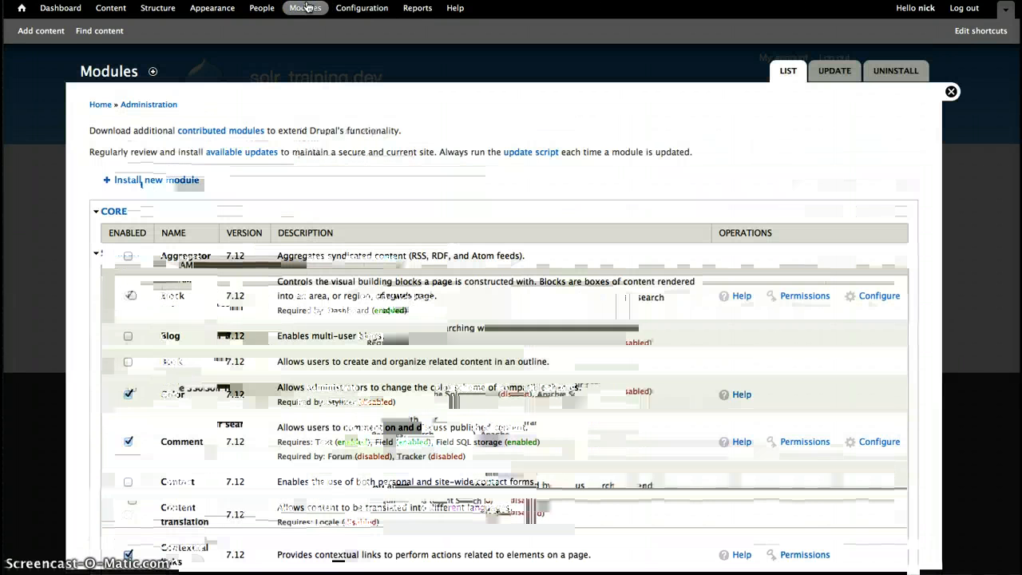
{"action": "mouse_move", "coordinate": [72, 67]}
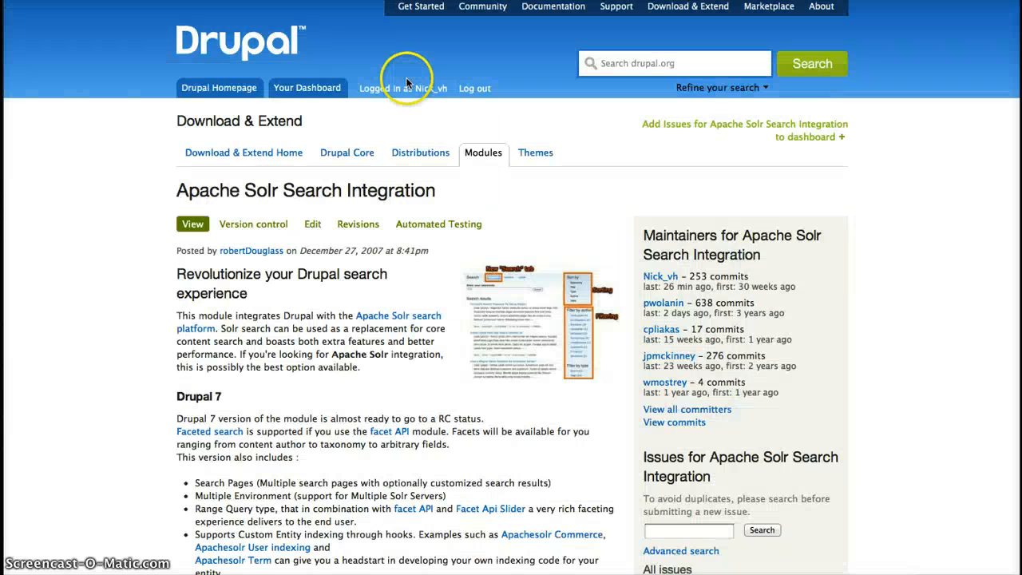
Scroll the Apache Solr Search Integration project page down to its Downloads releases table
{"action": "scroll", "scroll_direction": "down", "scroll_amount": 3}
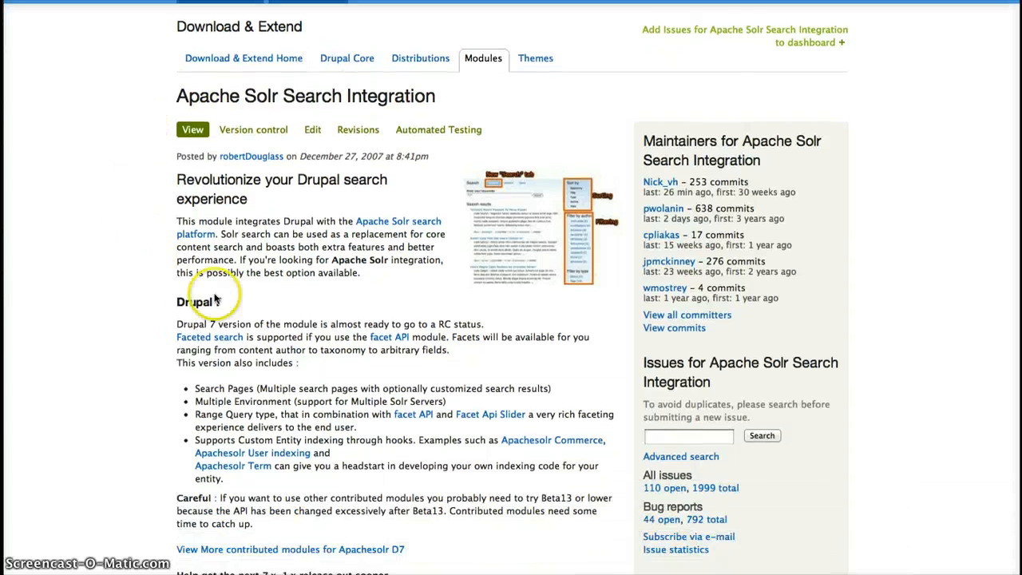
{"action": "scroll", "scroll_direction": "down", "scroll_amount": 3}
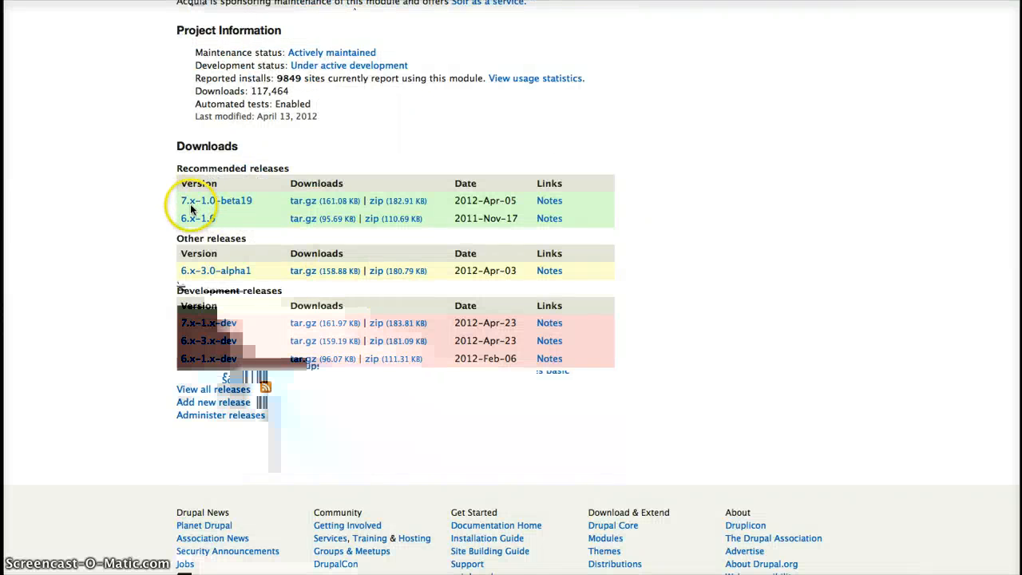
{"action": "mouse_move", "coordinate": [262, 205]}
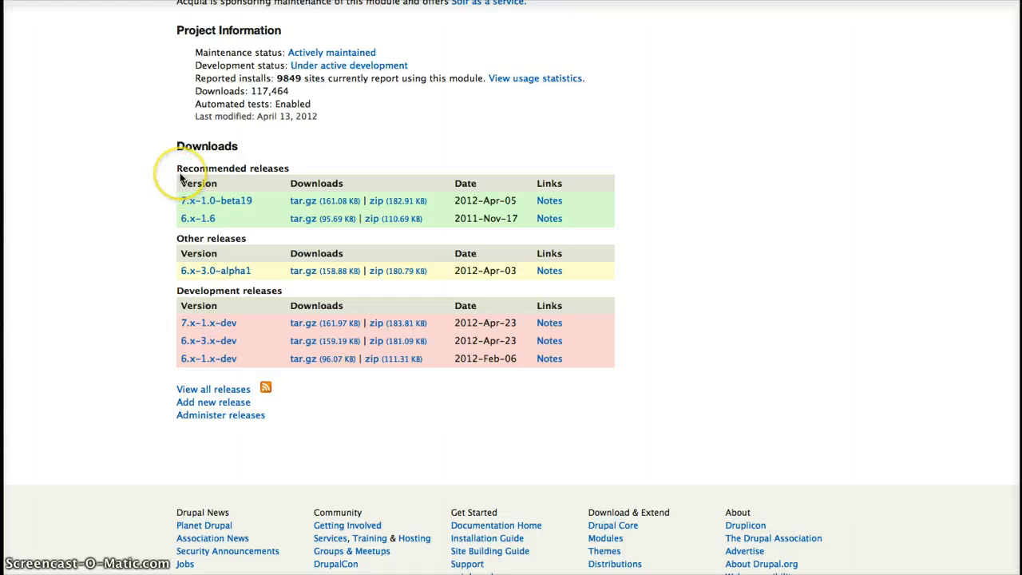
{"action": "mouse_move", "coordinate": [183, 185]}
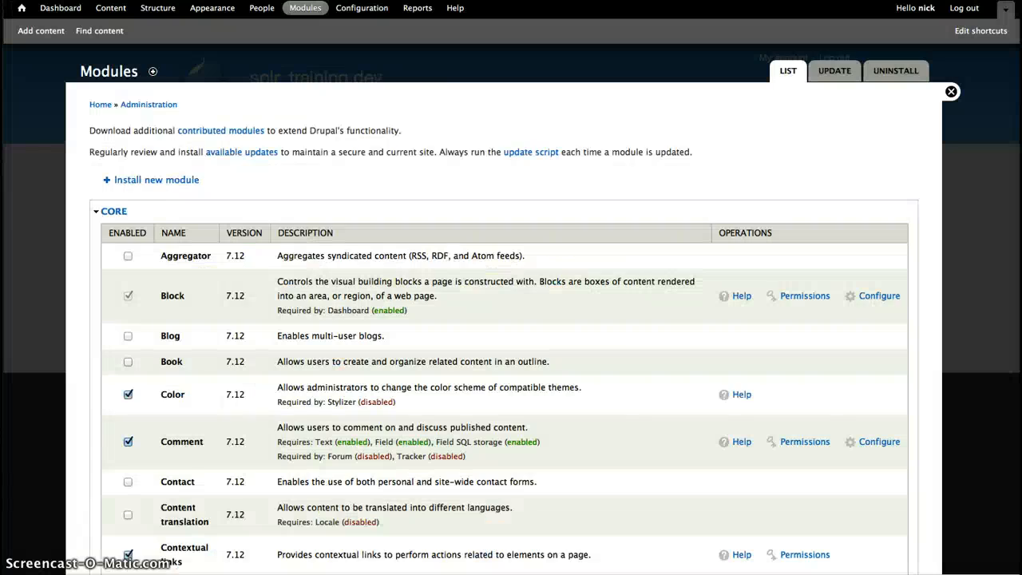
Enable Apache Solr framework and Apache Solr search under Search Toolkit and save the configuration
{"action": "scroll", "scroll_direction": "down", "scroll_amount": 3}
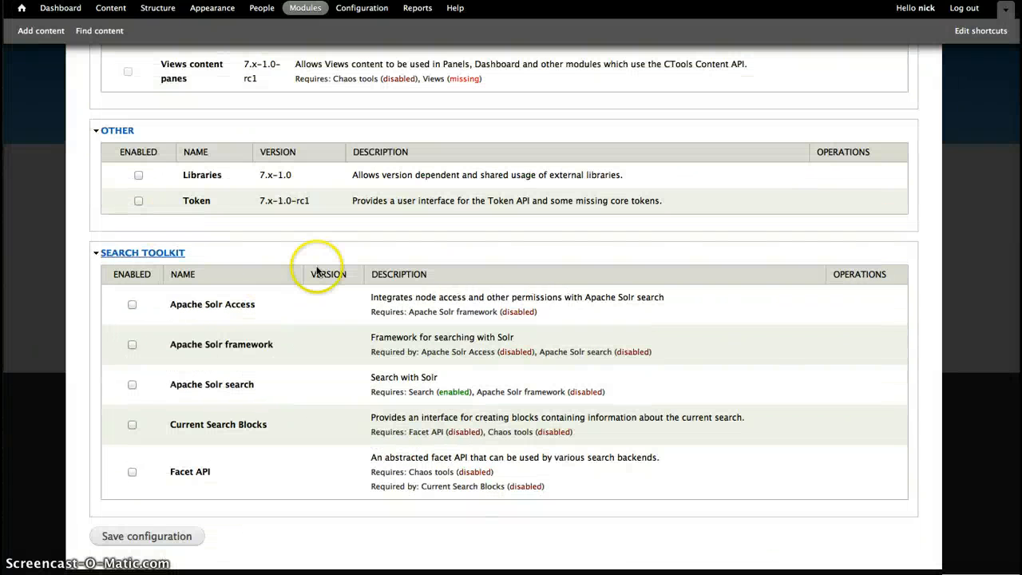
{"action": "mouse_move", "coordinate": [191, 479]}
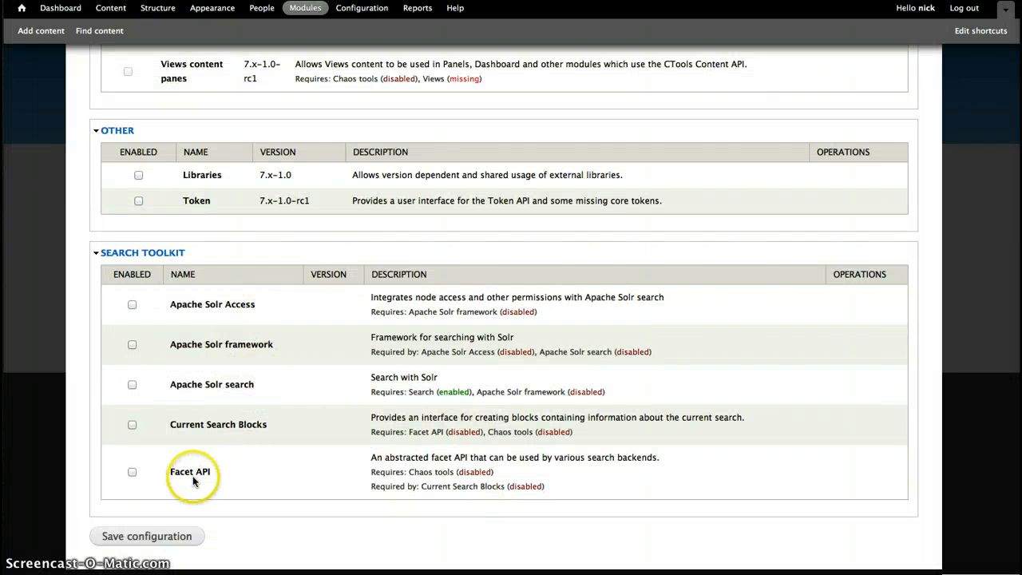
{"action": "mouse_move", "coordinate": [131, 304]}
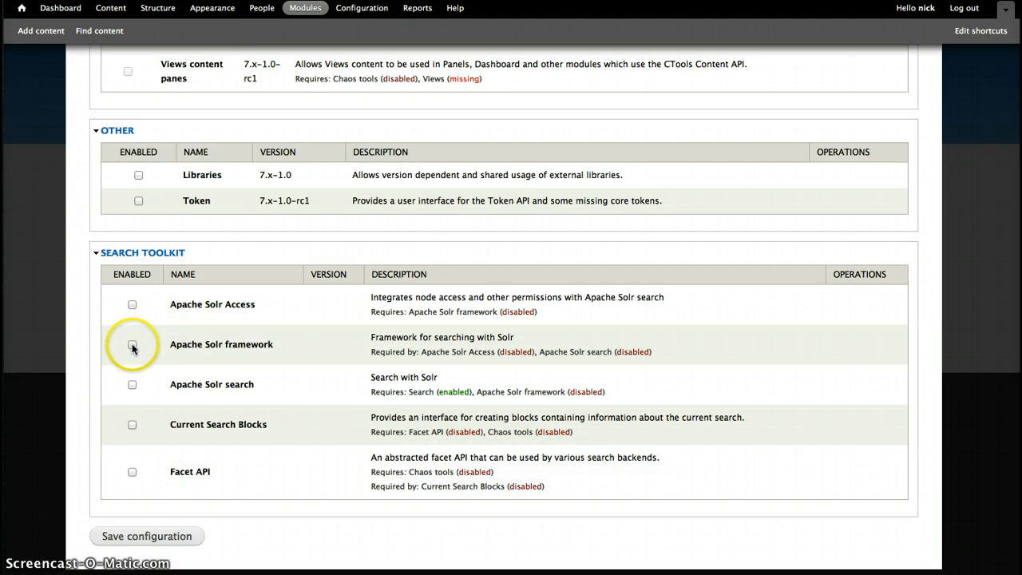
{"action": "left_click", "coordinate": [131, 343]}
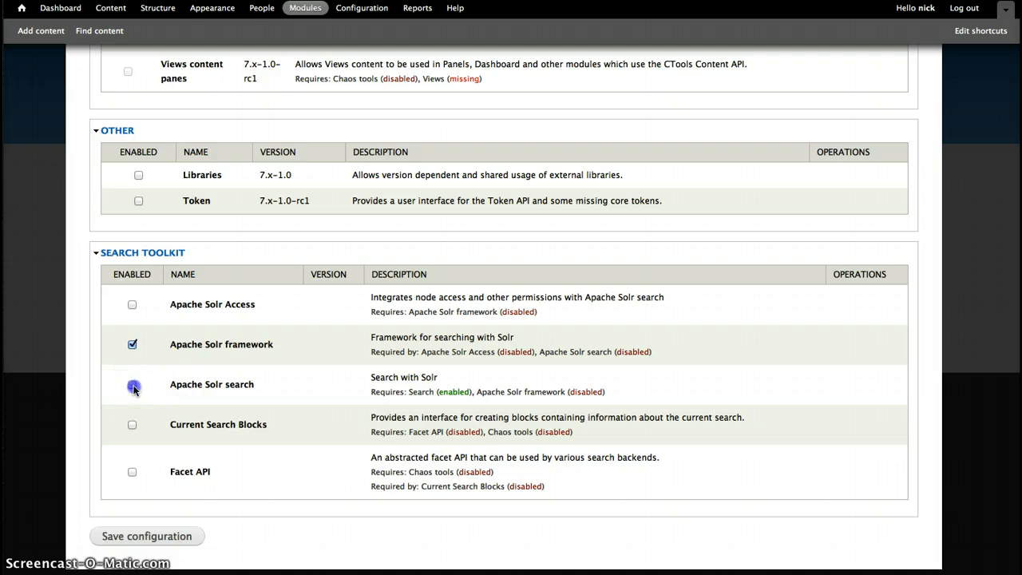
{"action": "left_click", "coordinate": [131, 384]}
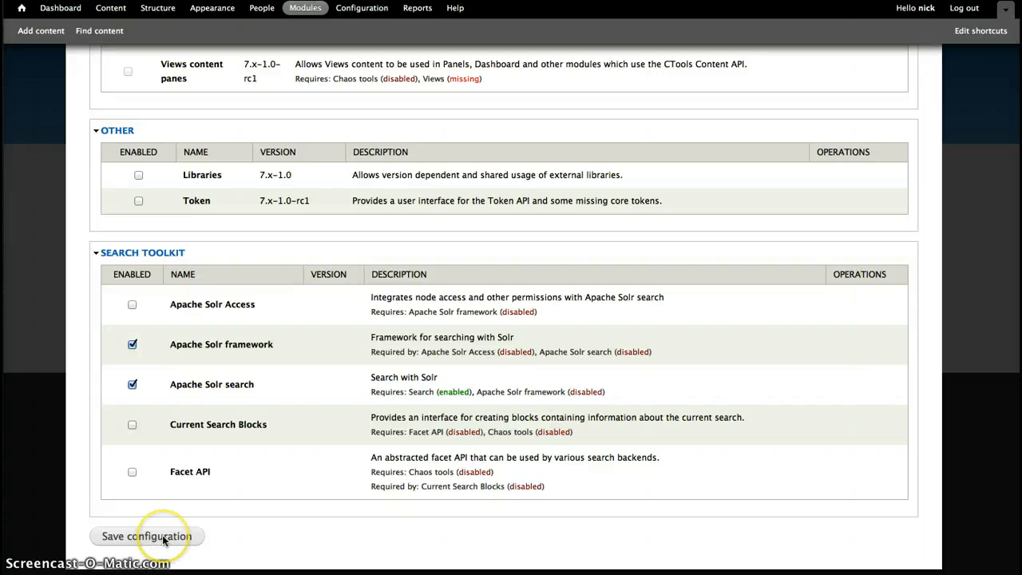
{"action": "left_click", "coordinate": [147, 537]}
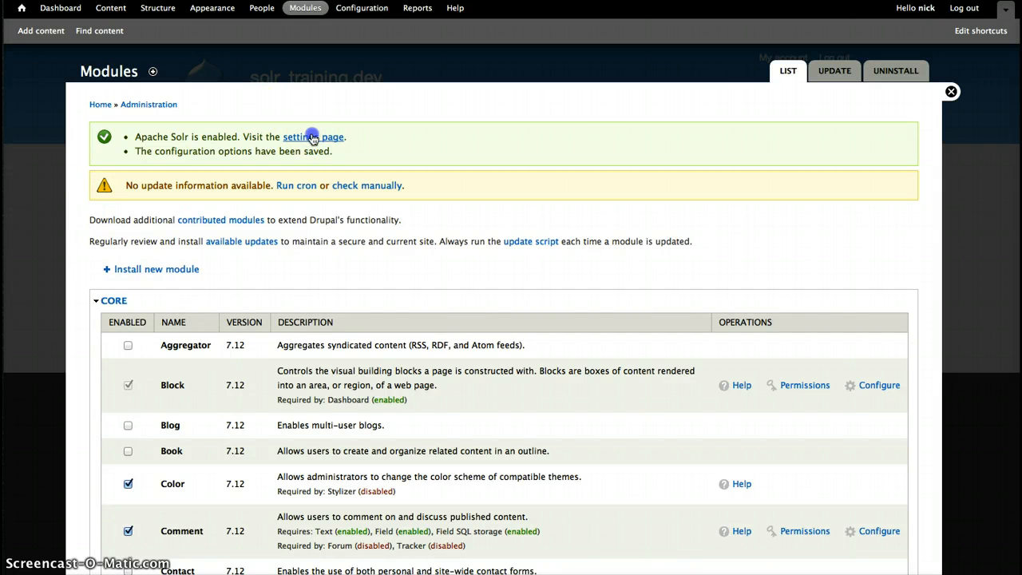
Follow the status message's settings page link to the Apache Solr search settings
{"action": "left_click", "coordinate": [314, 137]}
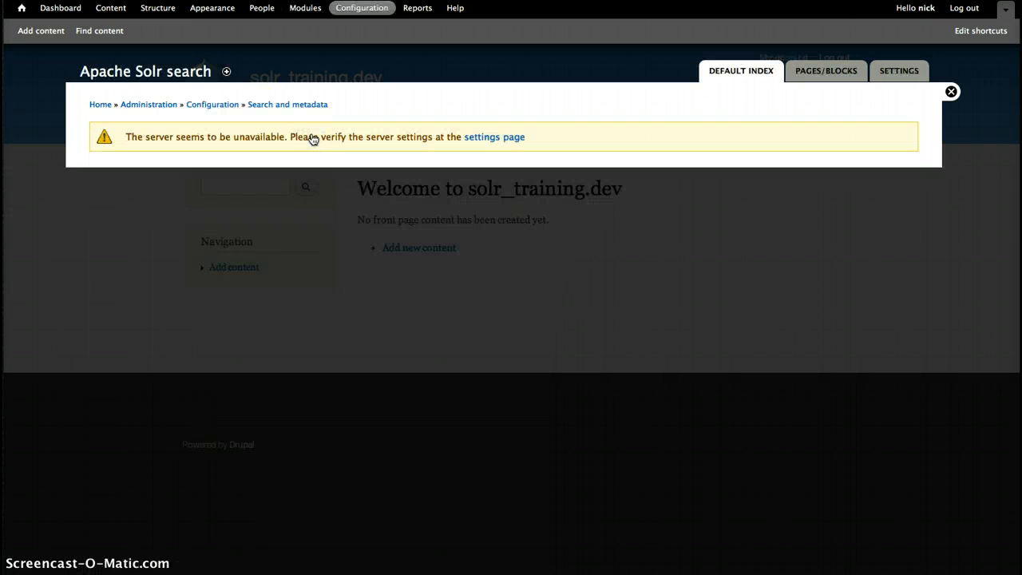
{"action": "mouse_move", "coordinate": [316, 160]}
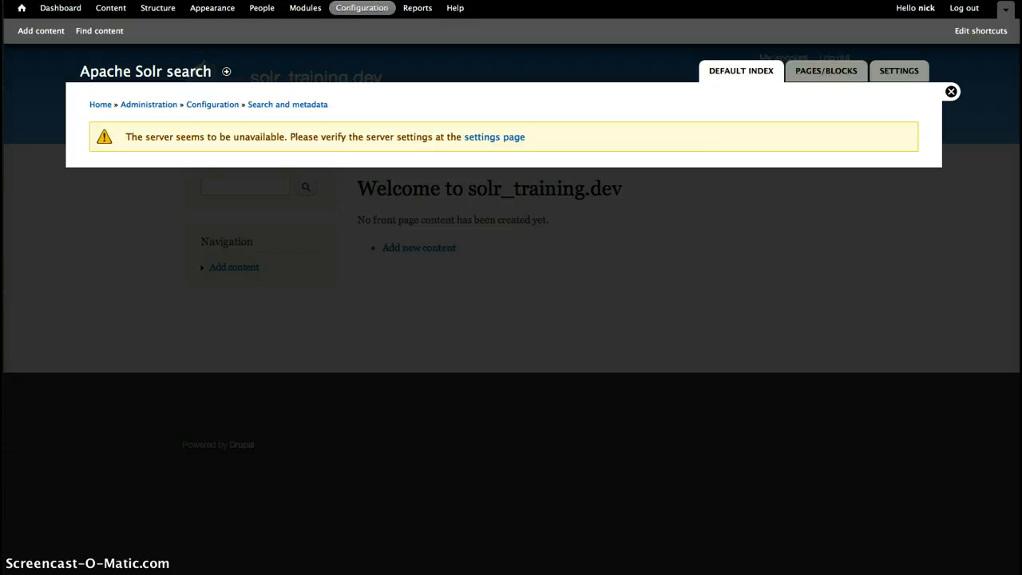
From the guide's Solr 3.5.0 mirror link, download apache-solr-3.5.0.zip from the suggested Apache mirror
{"action": "left_click", "coordinate": [953, 91]}
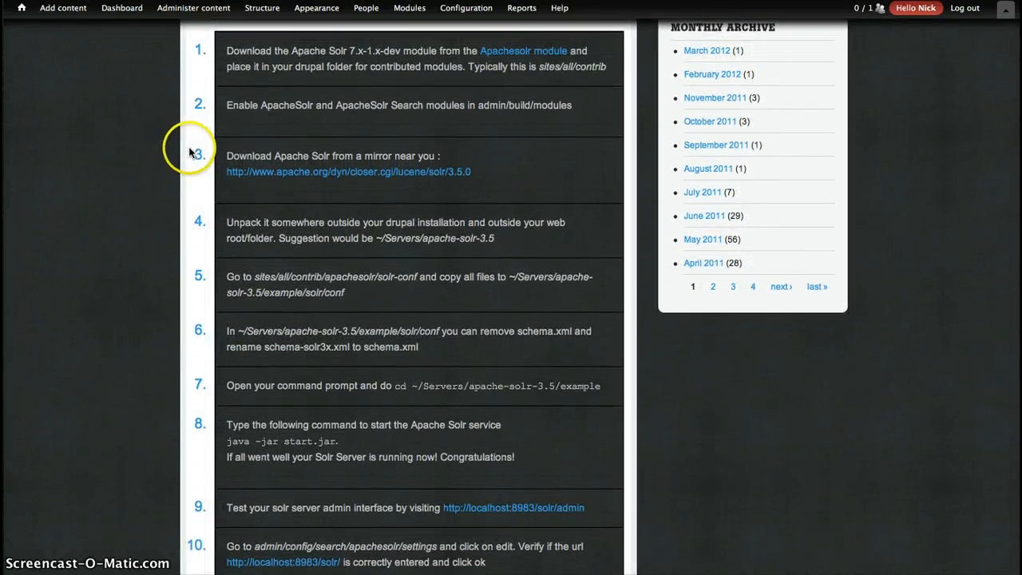
{"action": "mouse_move", "coordinate": [192, 150]}
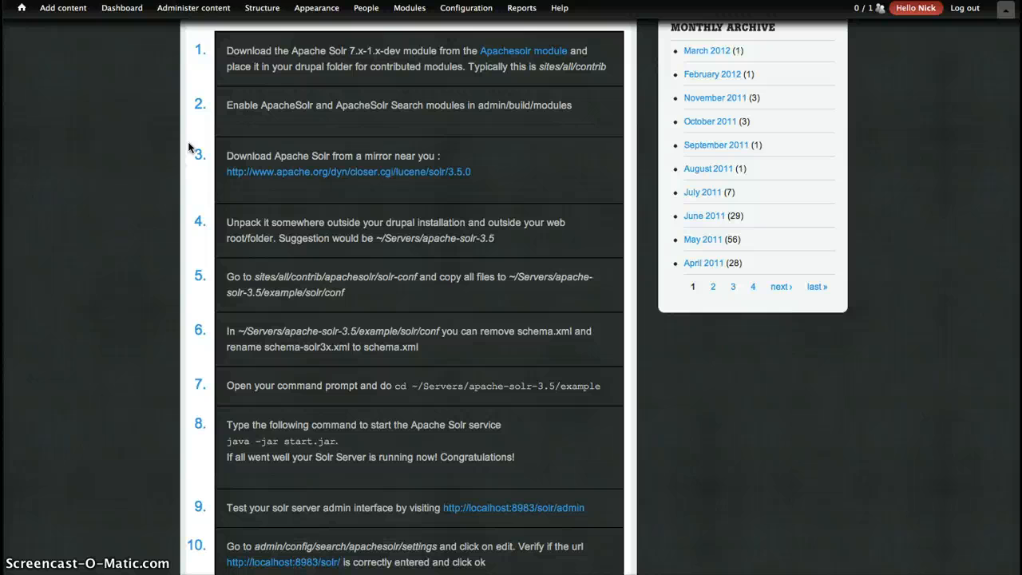
{"action": "mouse_move", "coordinate": [355, 187]}
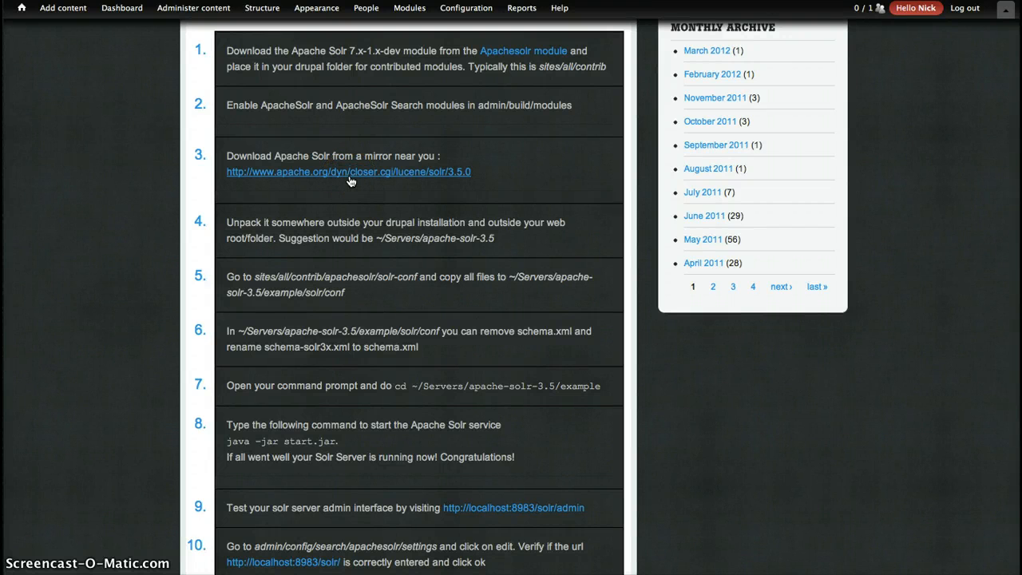
{"action": "left_click", "coordinate": [348, 173]}
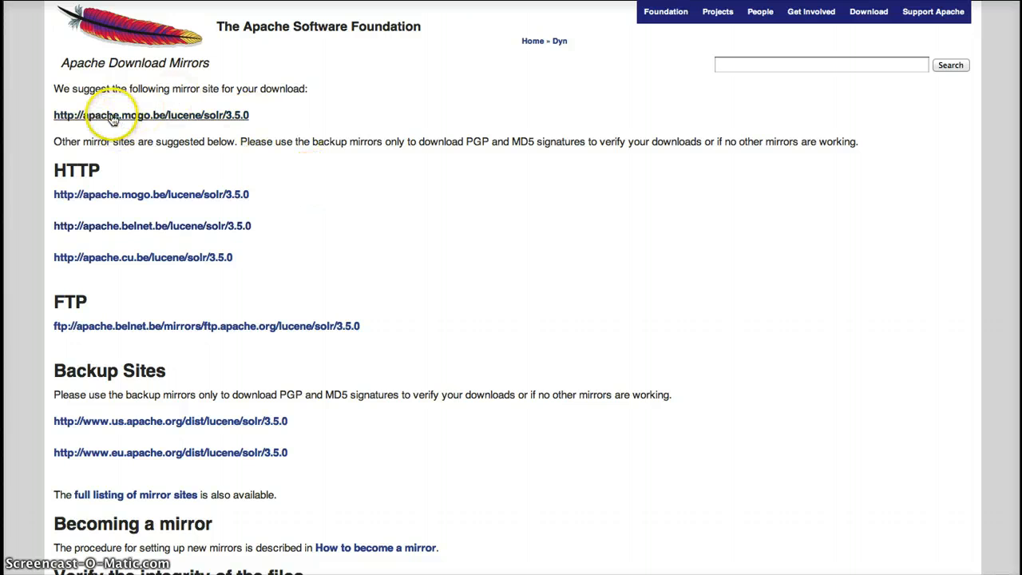
{"action": "left_click", "coordinate": [150, 115]}
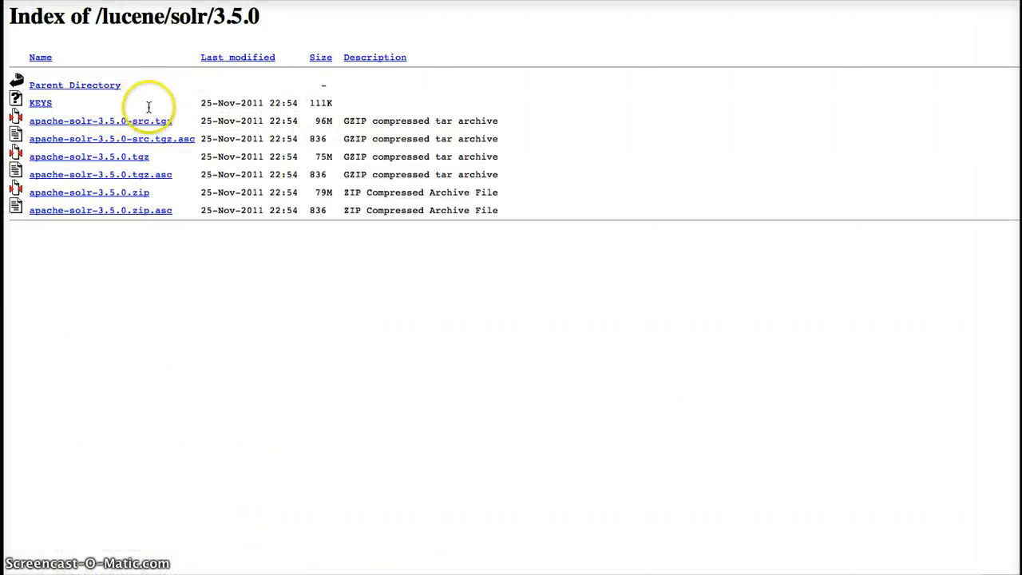
{"action": "mouse_move", "coordinate": [121, 207]}
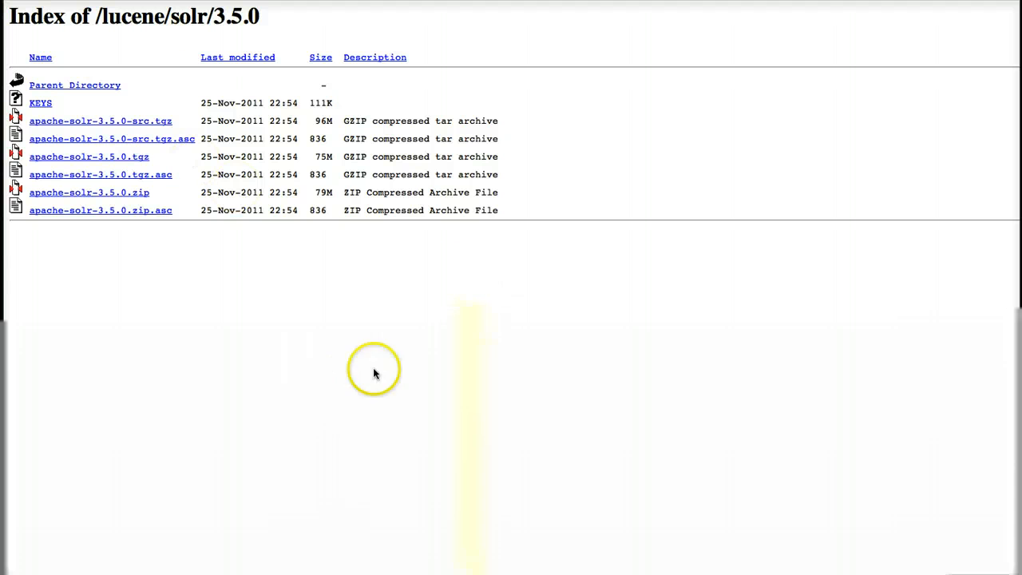
{"action": "mouse_move", "coordinate": [509, 487]}
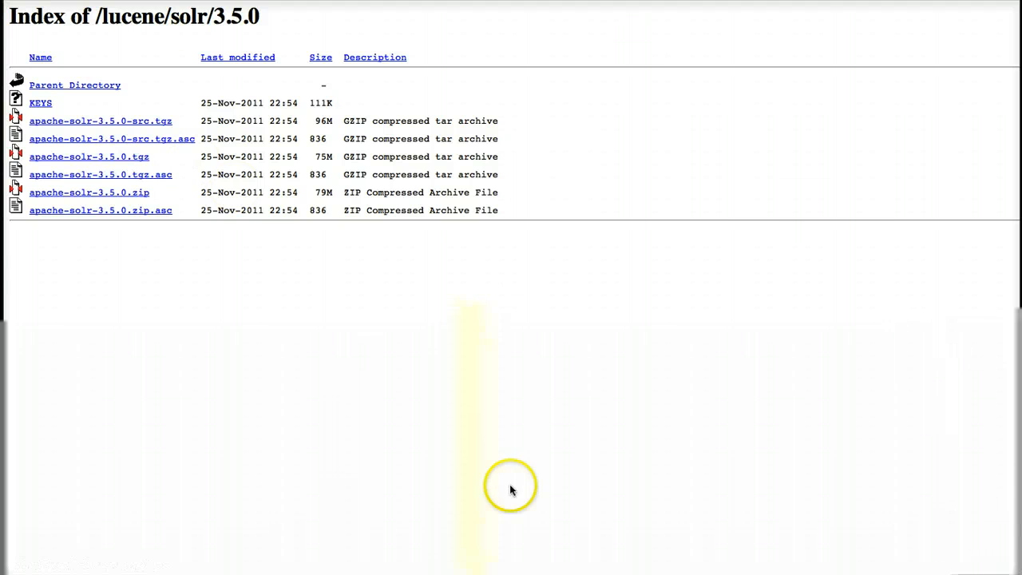
{"action": "left_click", "coordinate": [89, 191]}
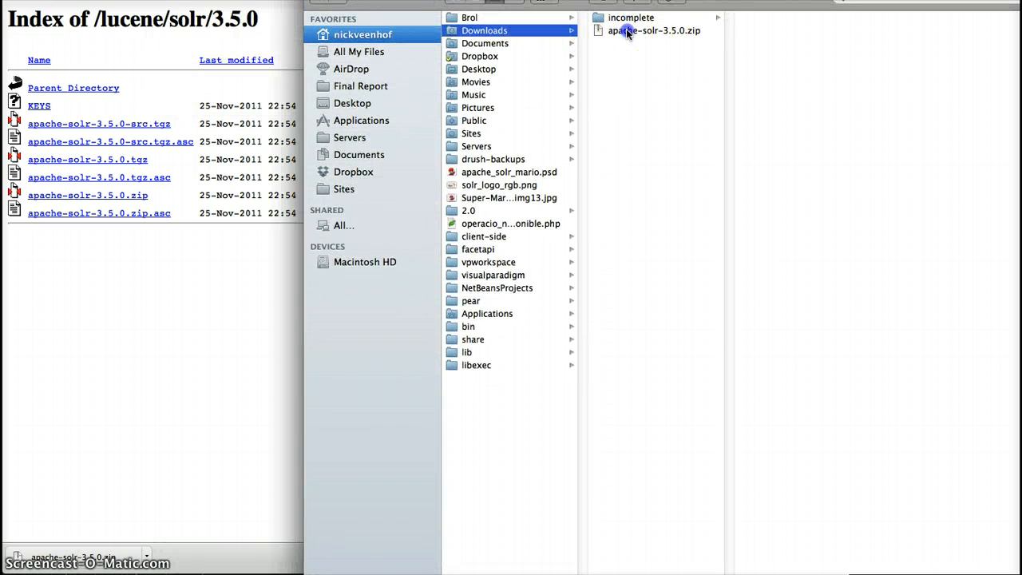
Extract the Solr 3.5.0 archive into the Servers folder, then return to the Drupal site
{"action": "double_click", "coordinate": [655, 30]}
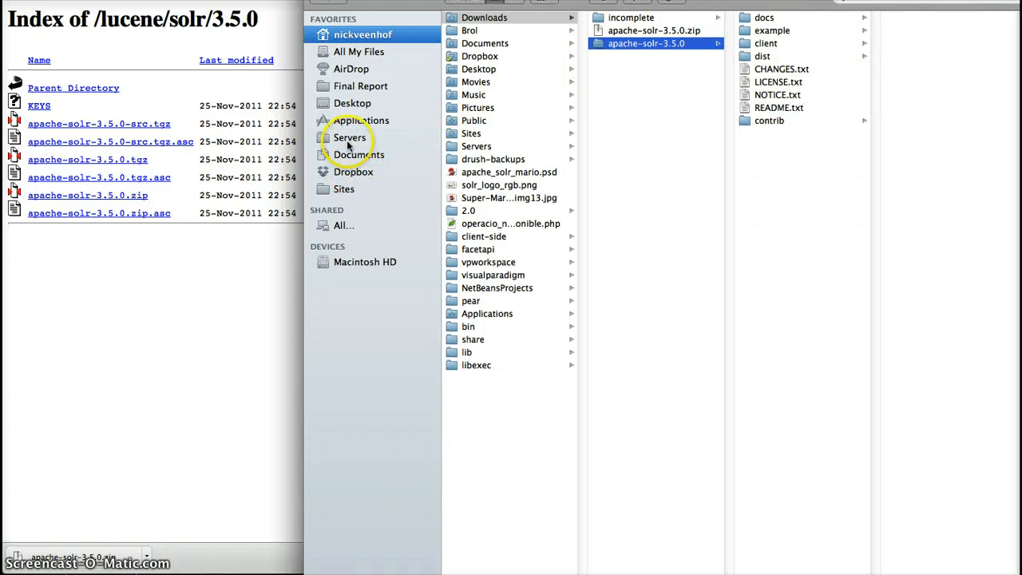
{"action": "mouse_move", "coordinate": [503, 280]}
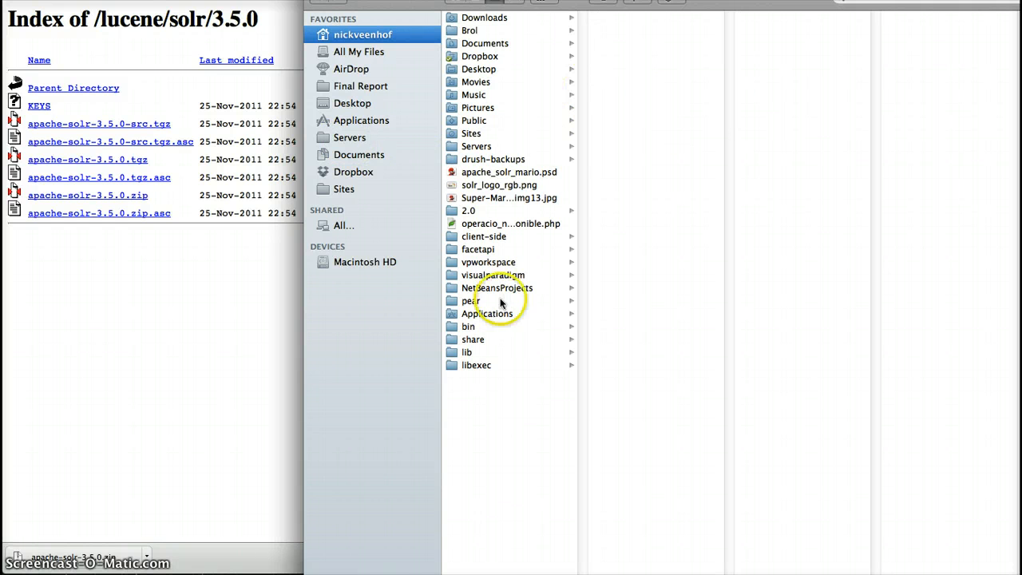
{"action": "mouse_move", "coordinate": [488, 374]}
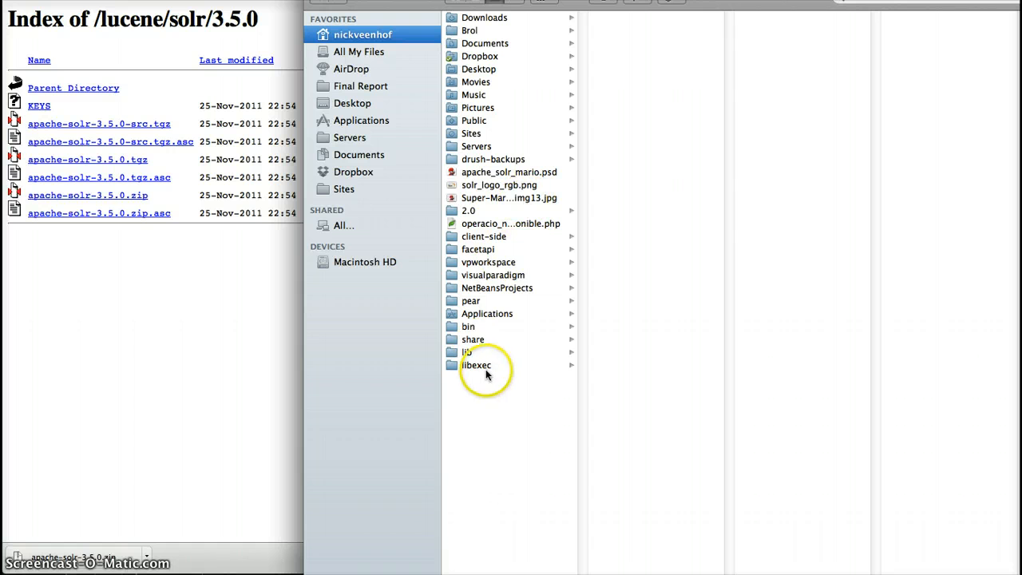
{"action": "mouse_move", "coordinate": [476, 147]}
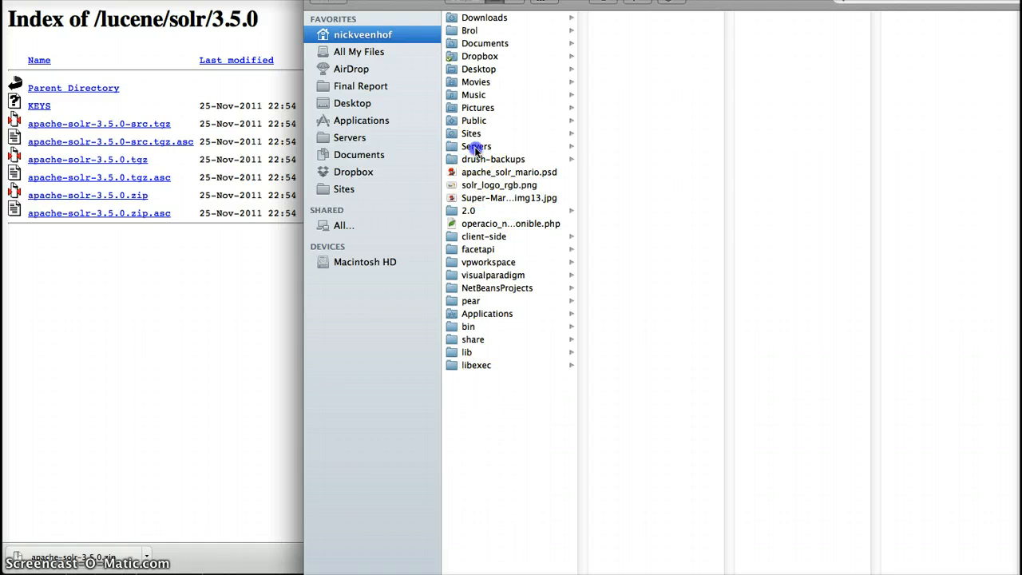
{"action": "left_click", "coordinate": [476, 147]}
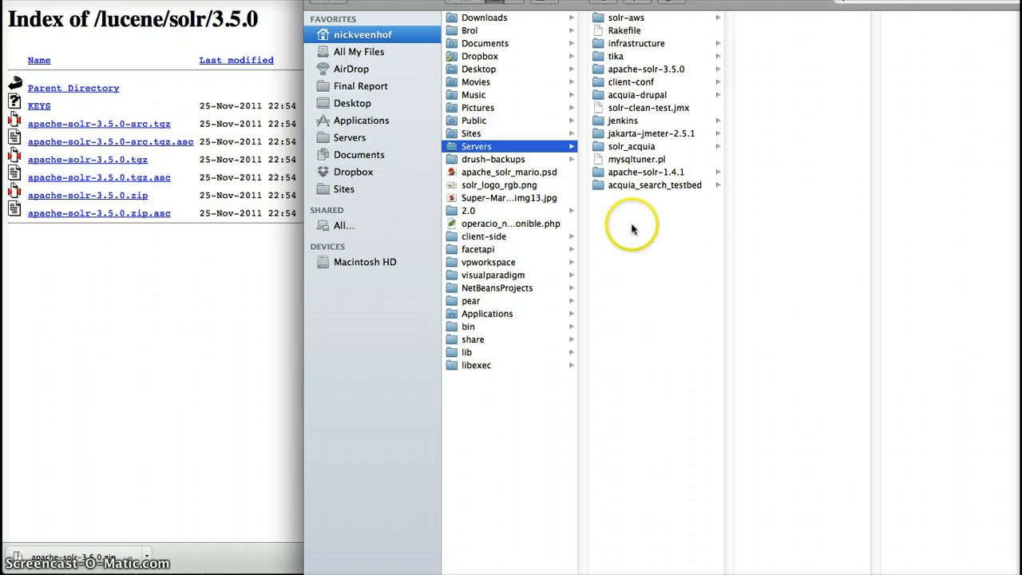
{"action": "mouse_move", "coordinate": [627, 69]}
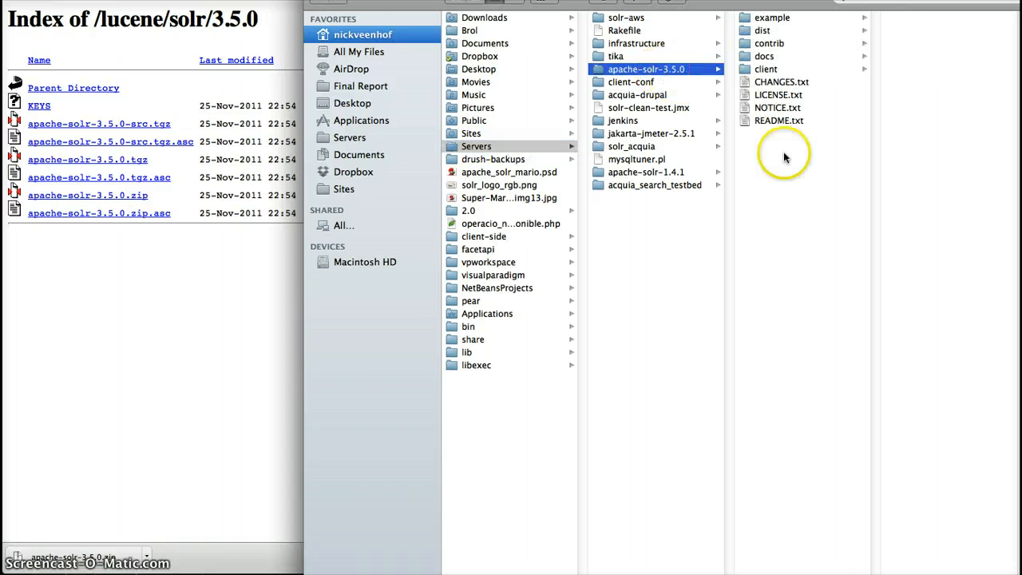
{"action": "mouse_move", "coordinate": [815, 183]}
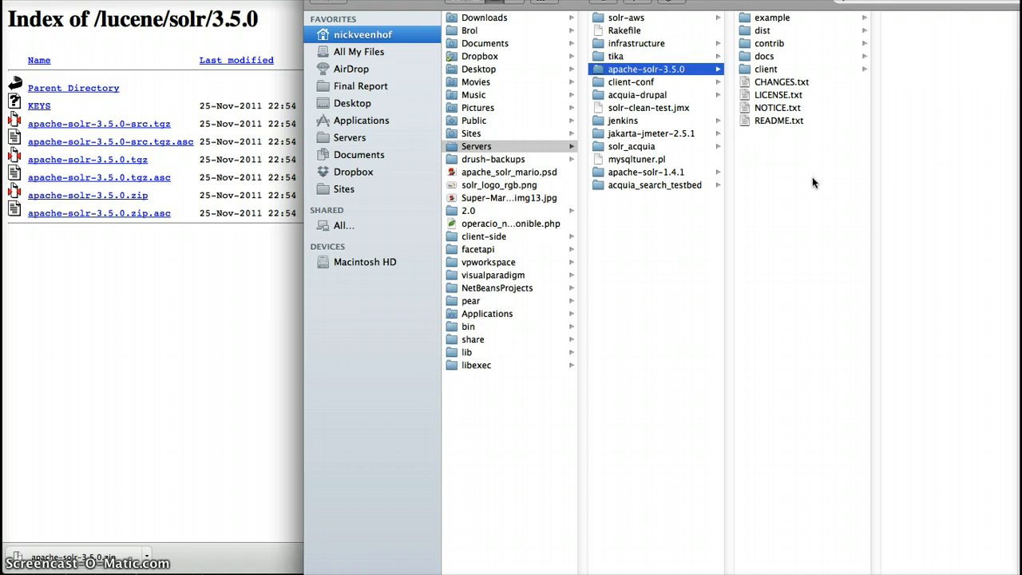
{"action": "left_click", "coordinate": [772, 18]}
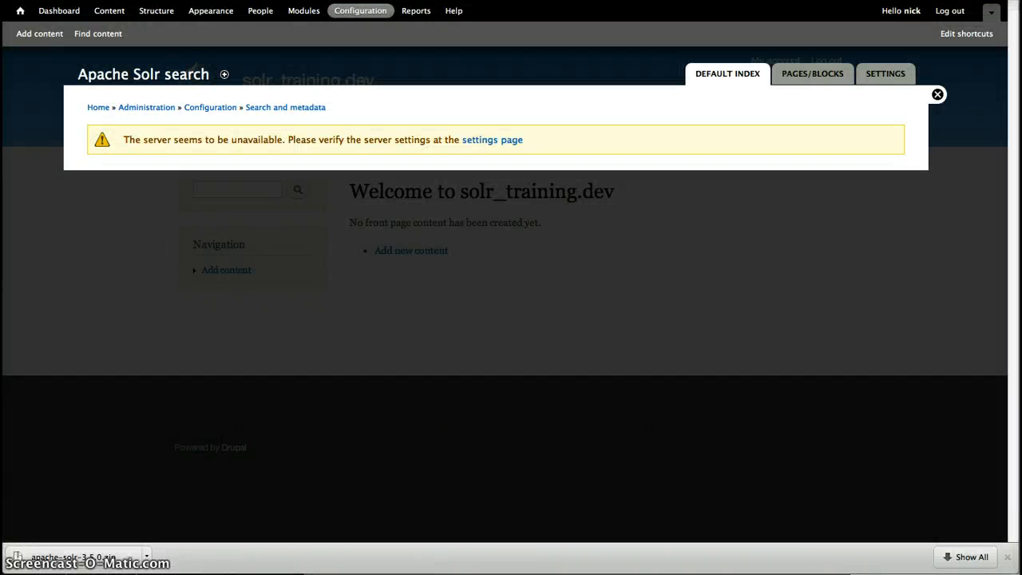
Switch to the tutorial post and scroll to its numbered Solr installation steps
{"action": "key", "text": "ctrl+t"}
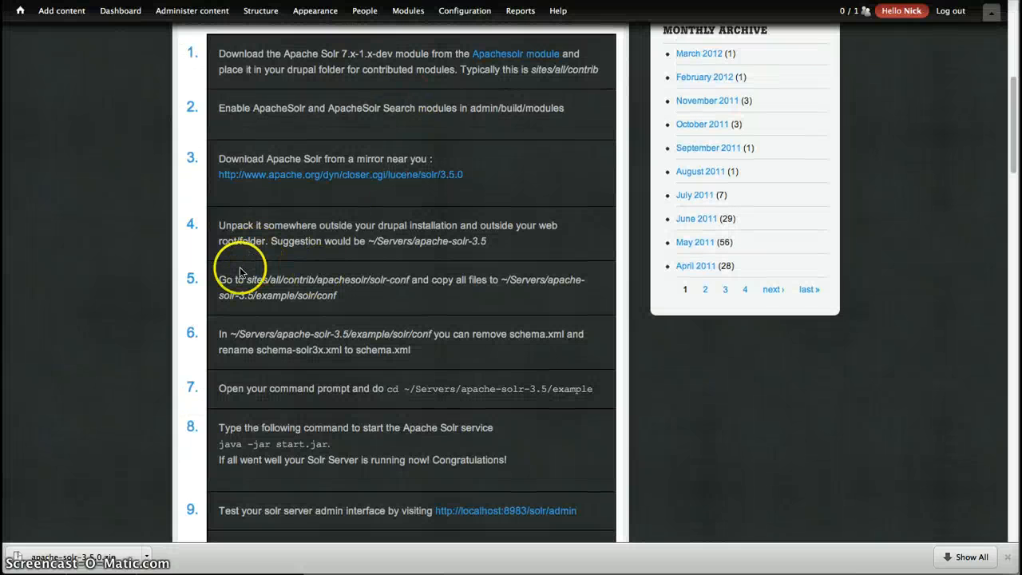
{"action": "scroll", "scroll_direction": "down", "scroll_amount": 3}
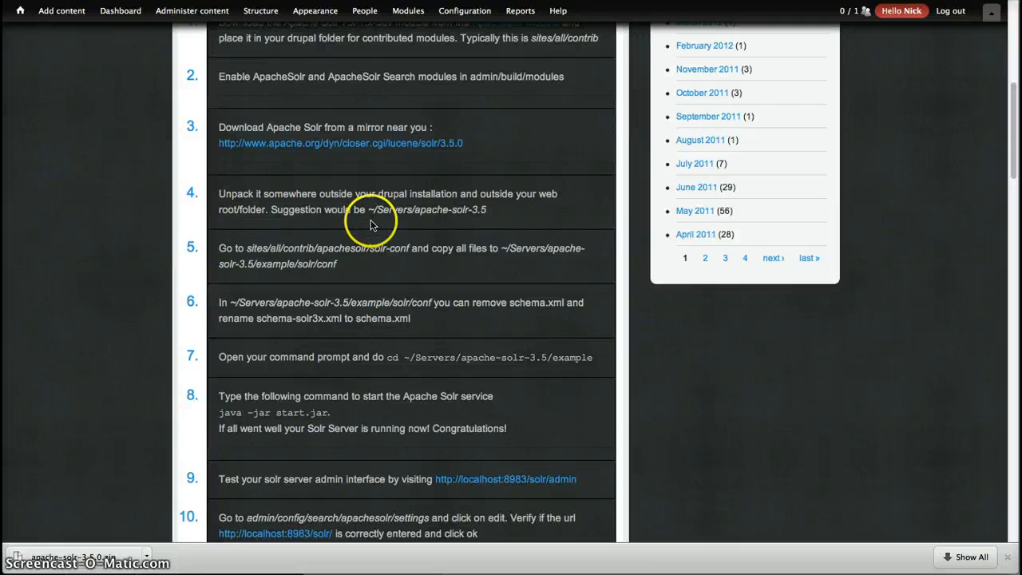
{"action": "mouse_move", "coordinate": [377, 223]}
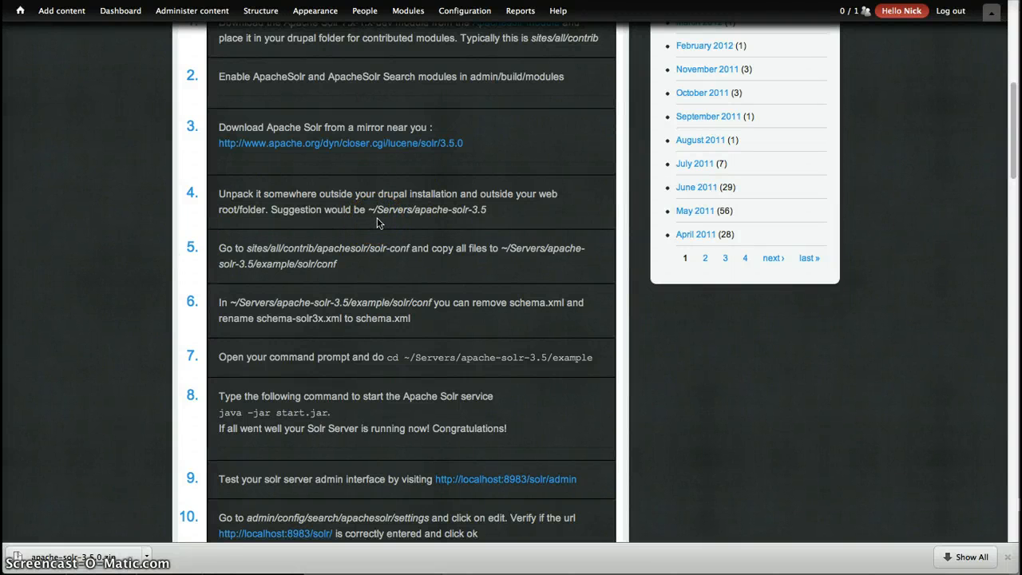
{"action": "mouse_move", "coordinate": [345, 273]}
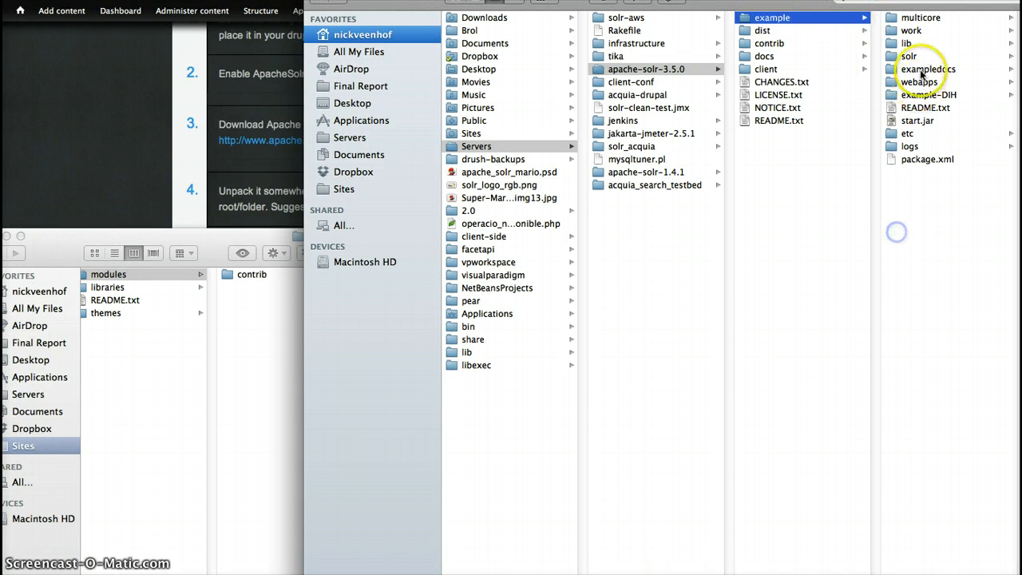
Browse into apache-solr-3.5.0/example/solr, glancing at multicore before settling on the solr folder
{"action": "left_click", "coordinate": [909, 55]}
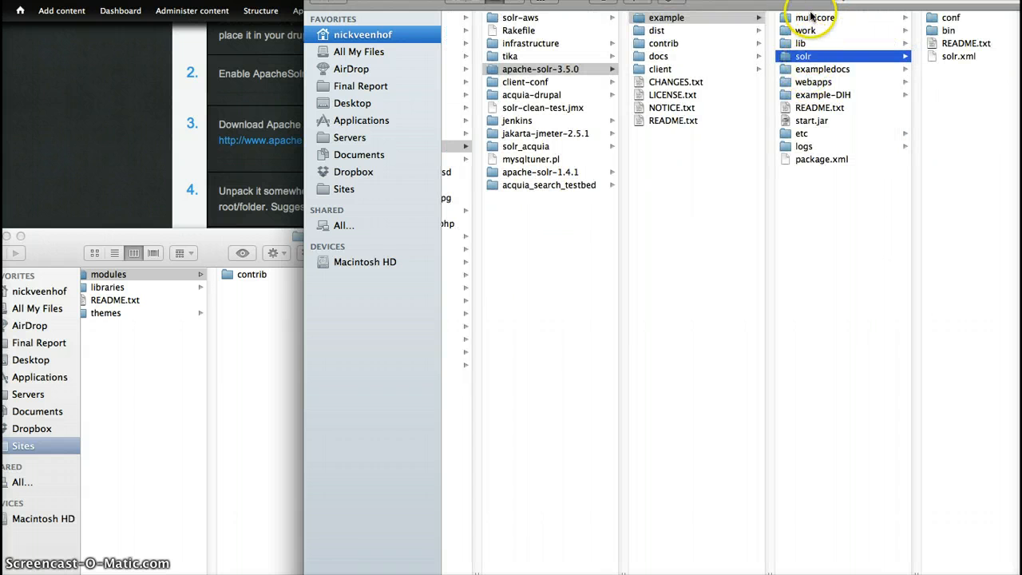
{"action": "left_click", "coordinate": [814, 18]}
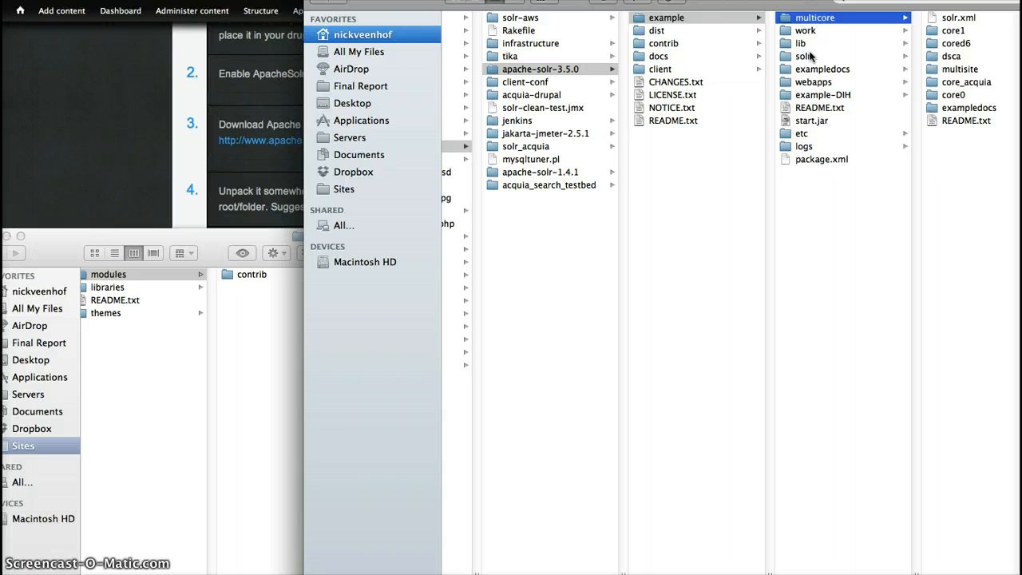
{"action": "left_click", "coordinate": [802, 56]}
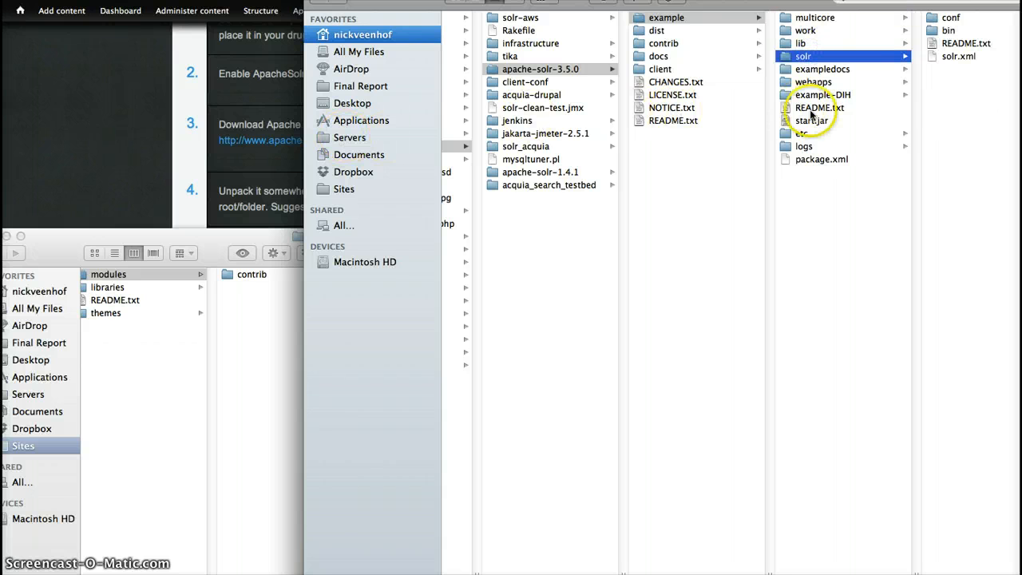
{"action": "mouse_move", "coordinate": [115, 152]}
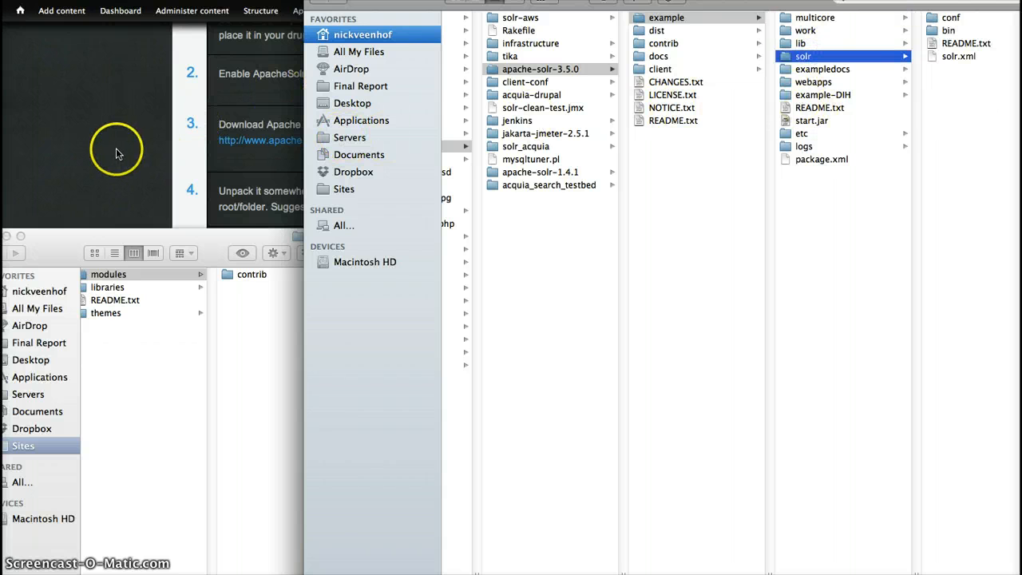
In the second window reach contrib > apachesolr > solr-conf and select all its configuration files
{"action": "left_click", "coordinate": [252, 275]}
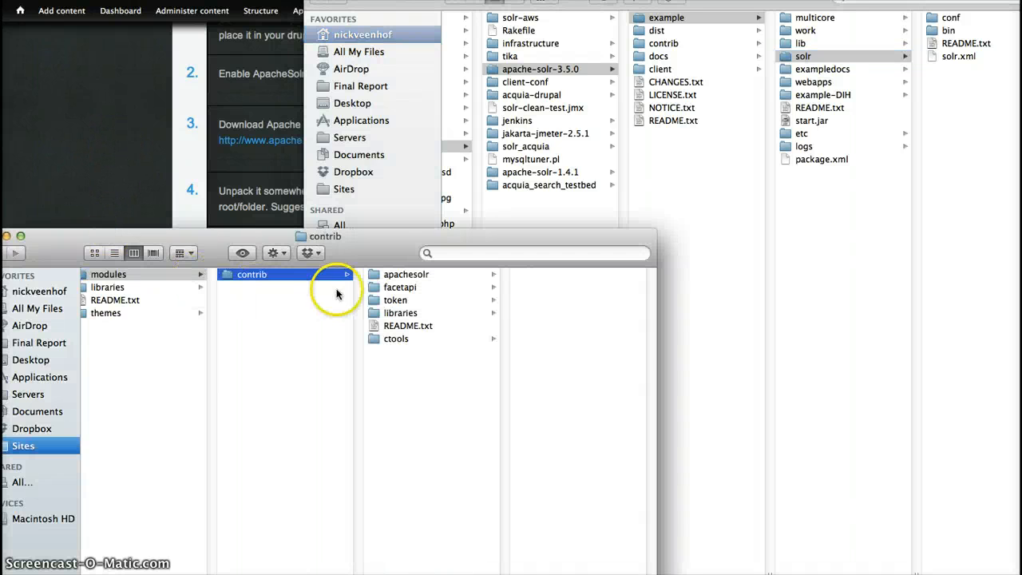
{"action": "left_click", "coordinate": [406, 274]}
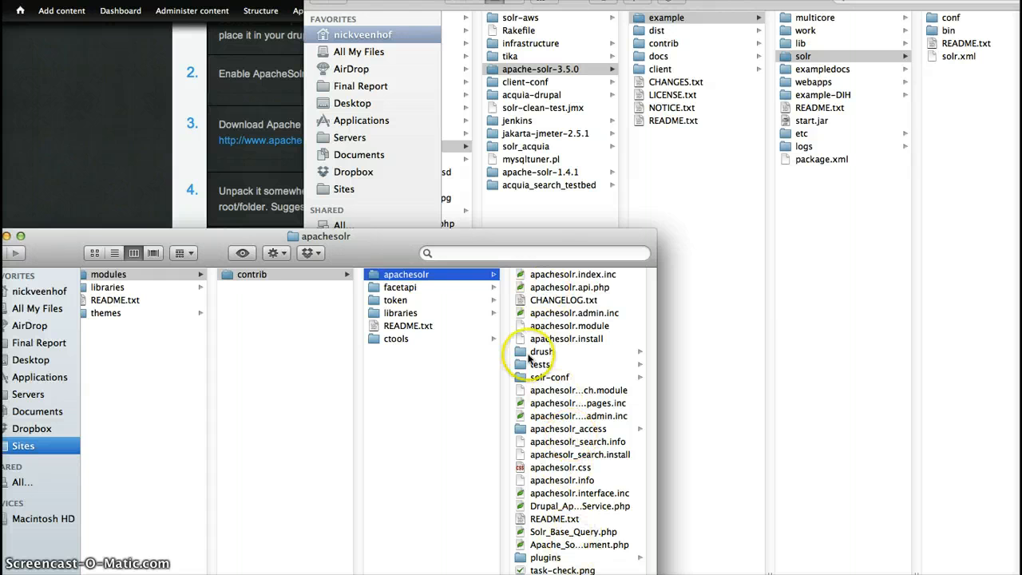
{"action": "left_click", "coordinate": [402, 377]}
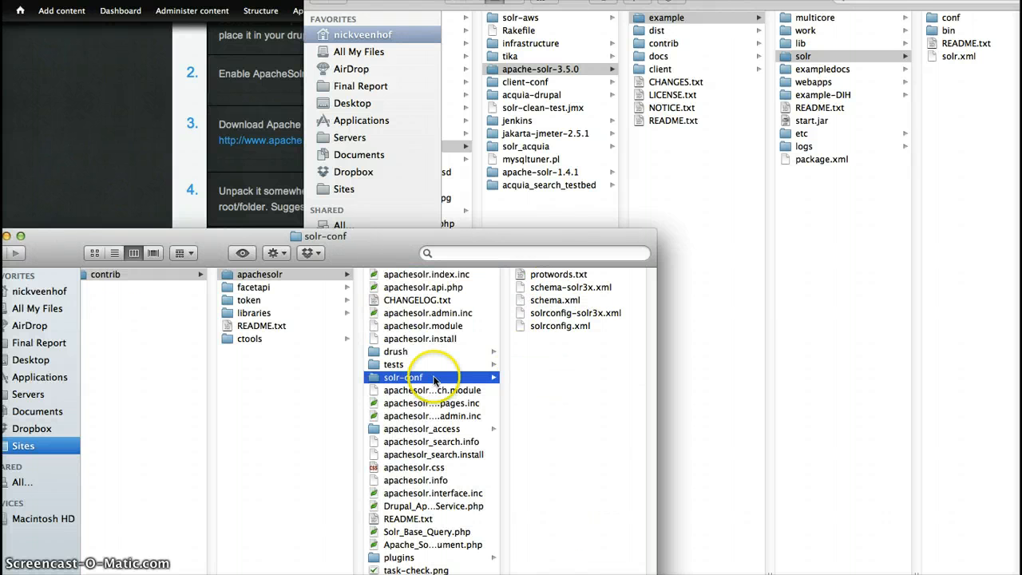
{"action": "left_click", "coordinate": [402, 377]}
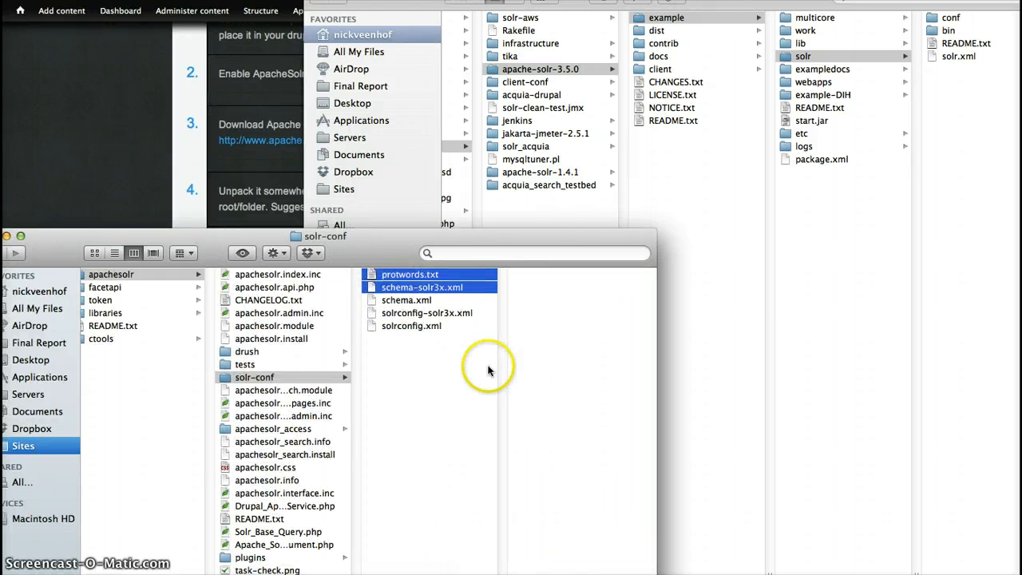
{"action": "mouse_move", "coordinate": [418, 313]}
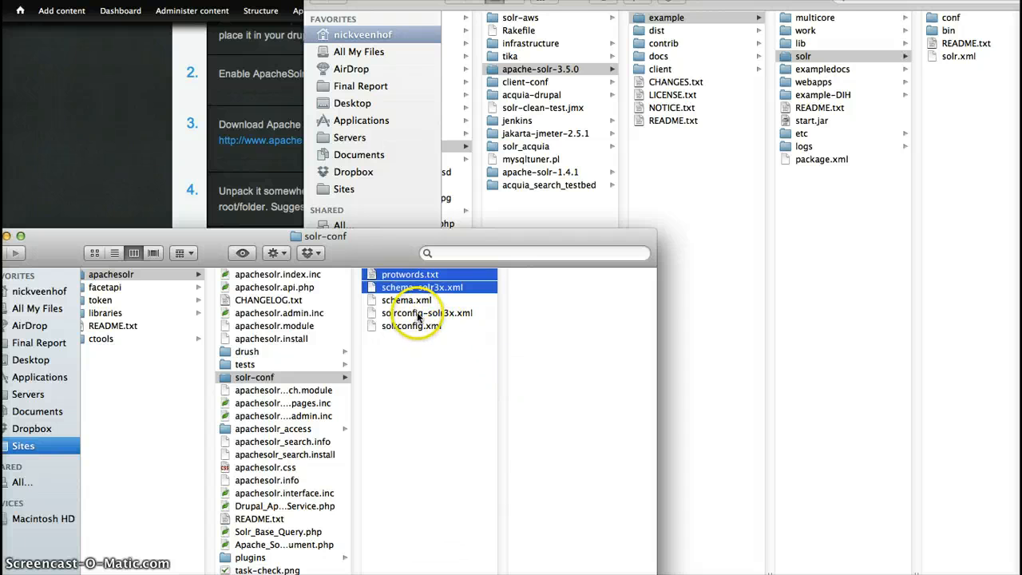
{"action": "left_click", "coordinate": [409, 275]}
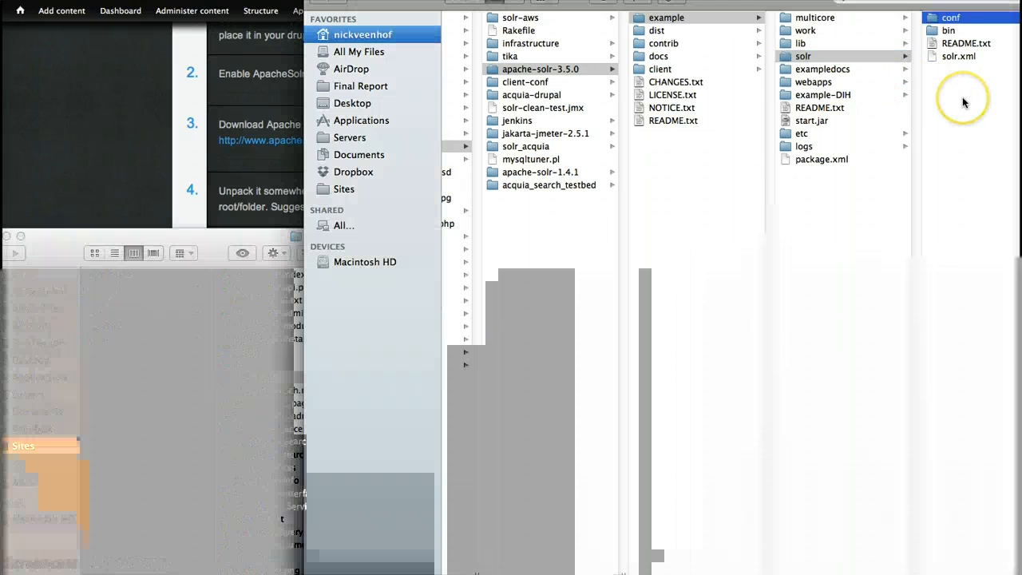
Copy the module's files into example/solr/conf and remove the old schema.xml and solrconfig.xml
{"action": "left_click", "coordinate": [950, 16]}
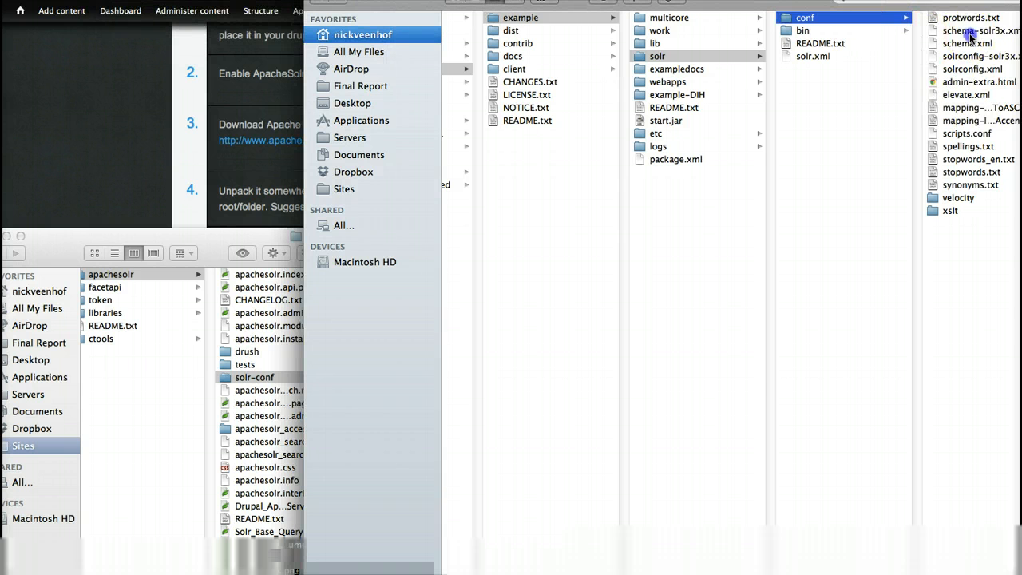
{"action": "left_click", "coordinate": [981, 30]}
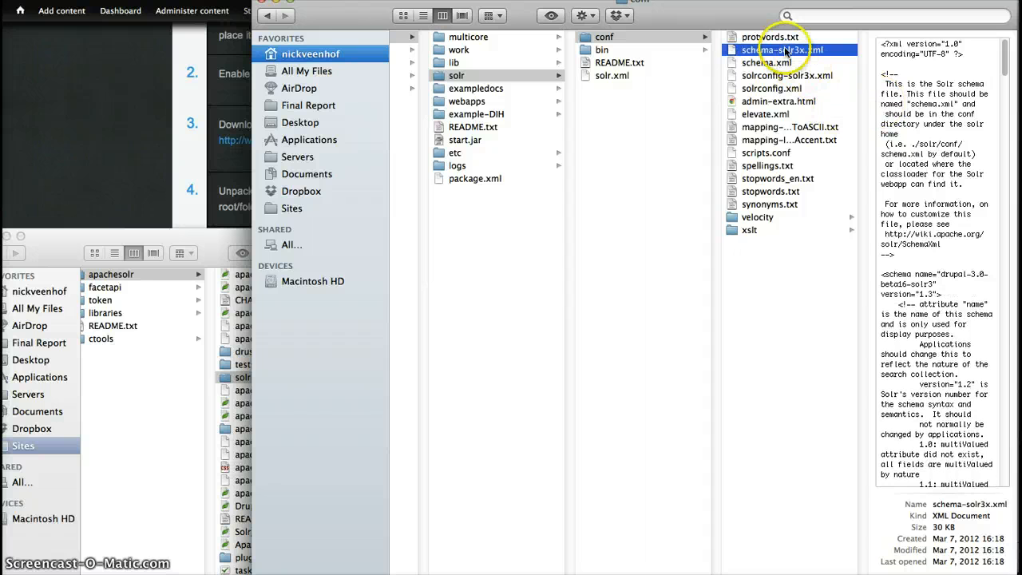
{"action": "left_click", "coordinate": [767, 63]}
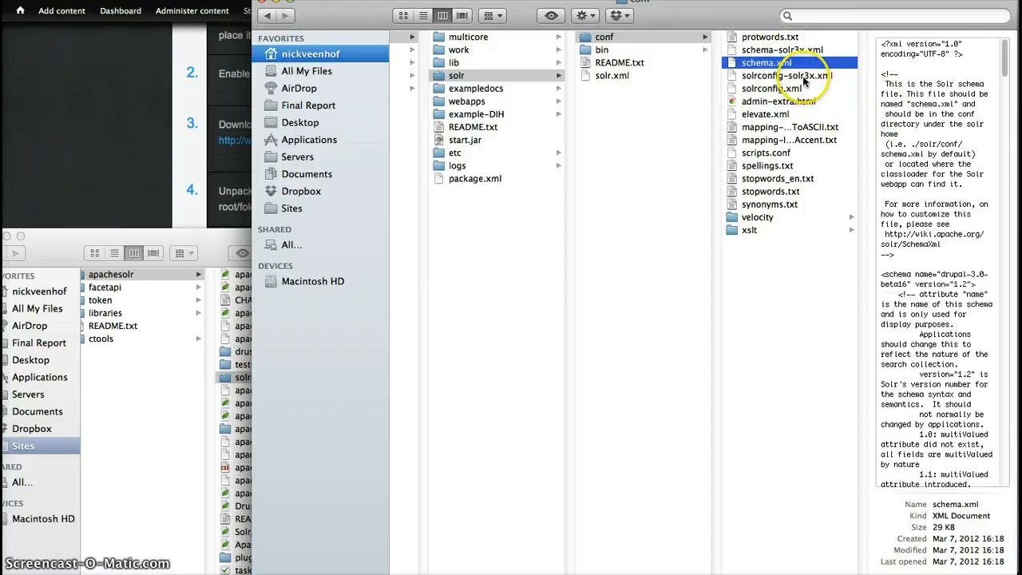
{"action": "mouse_move", "coordinate": [772, 89]}
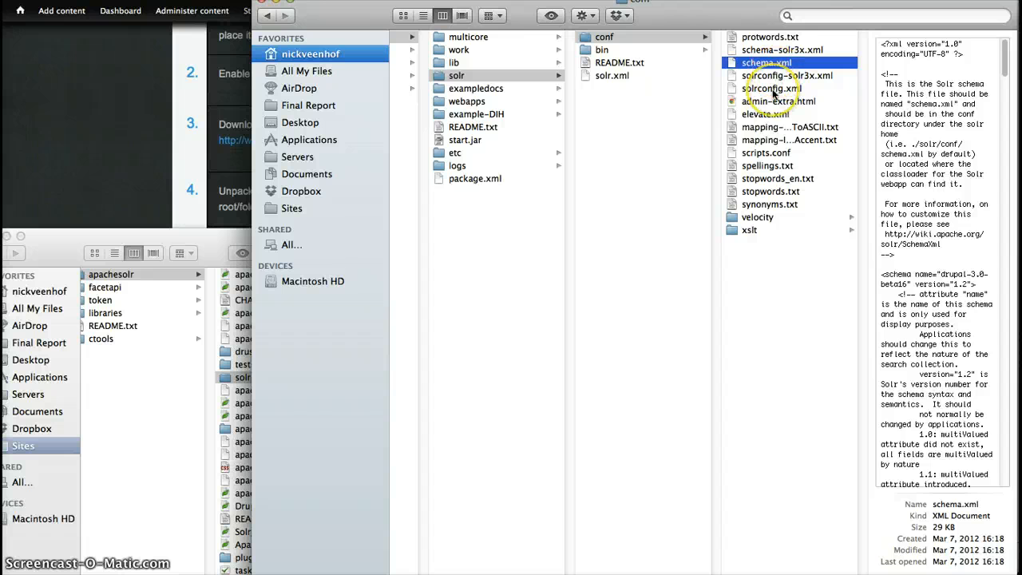
{"action": "left_click", "coordinate": [772, 88]}
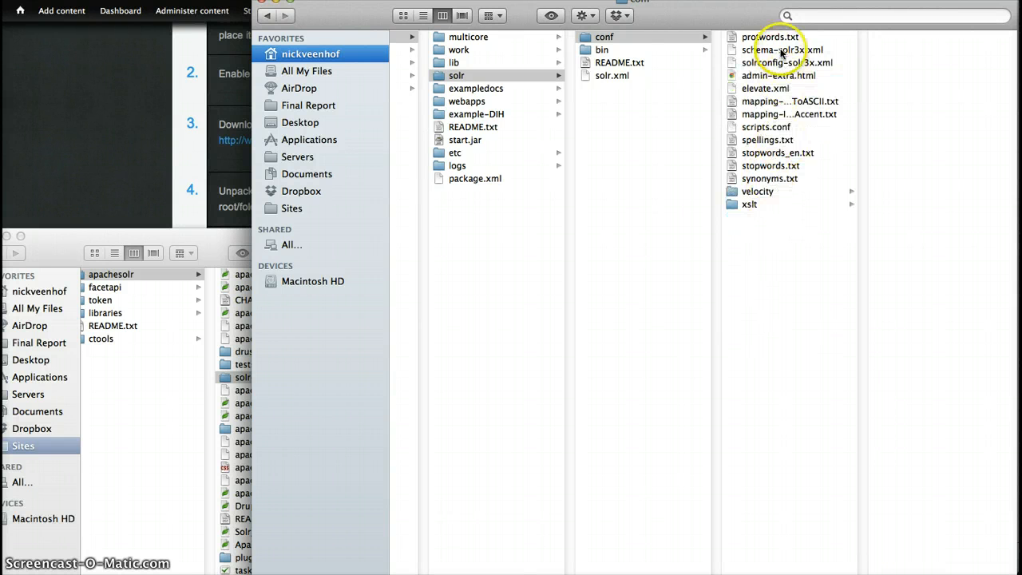
Rename schema-solr3x.xml to schema.xml and solrconfig-solr3x.xml to solrconfig.xml
{"action": "left_click", "coordinate": [780, 49]}
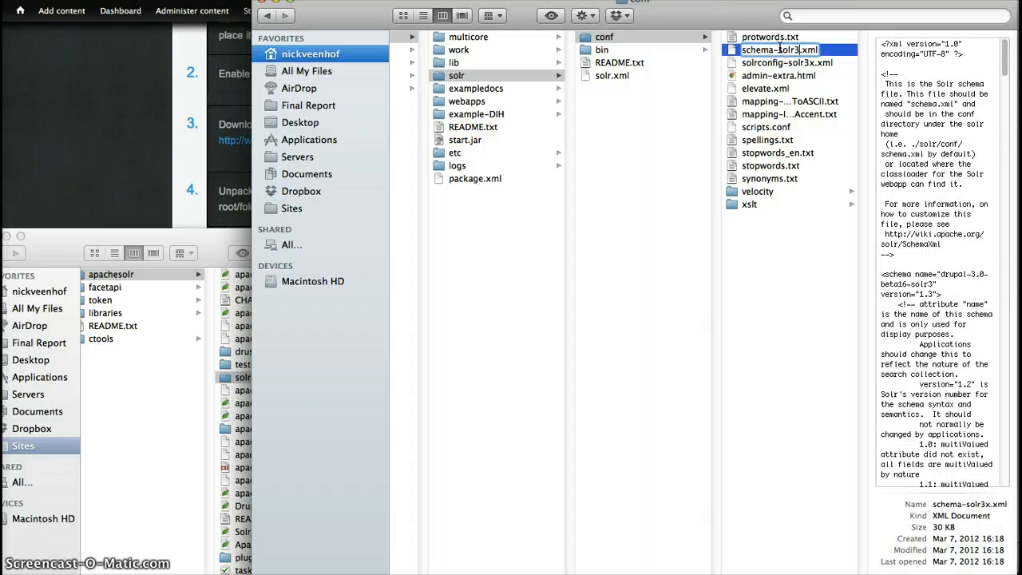
{"action": "left_click", "coordinate": [767, 50]}
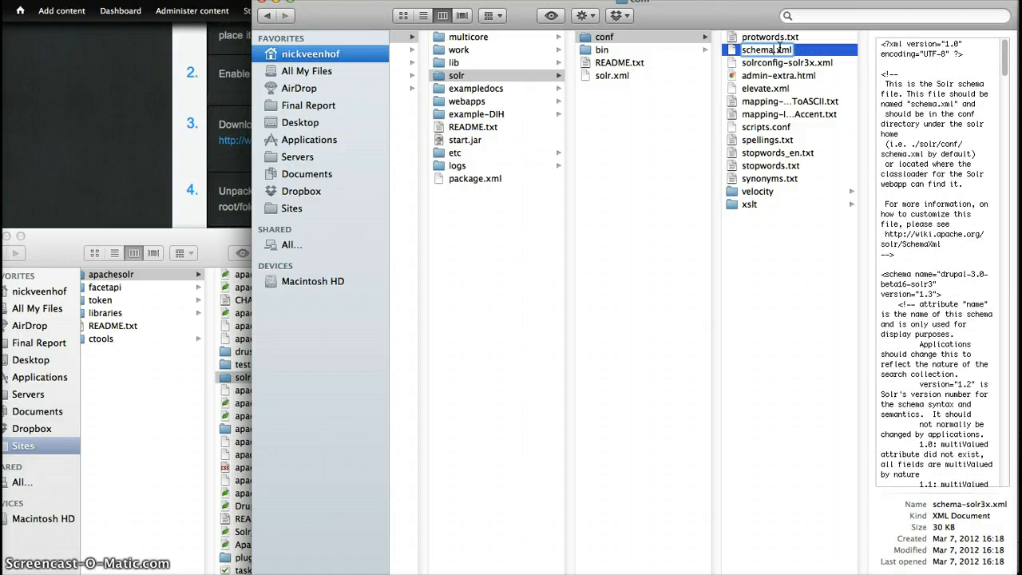
{"action": "left_click", "coordinate": [786, 62]}
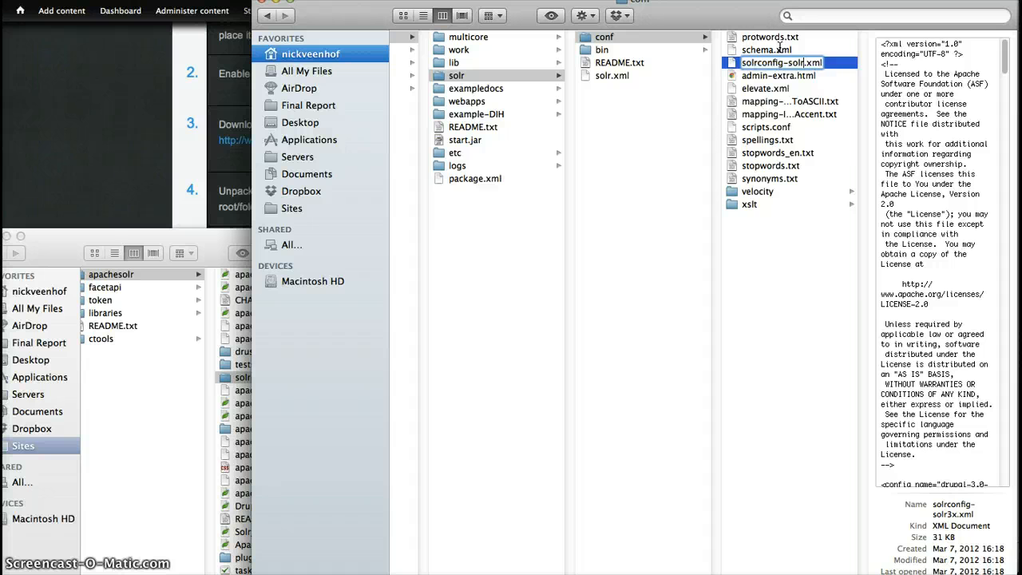
{"action": "left_click", "coordinate": [767, 50]}
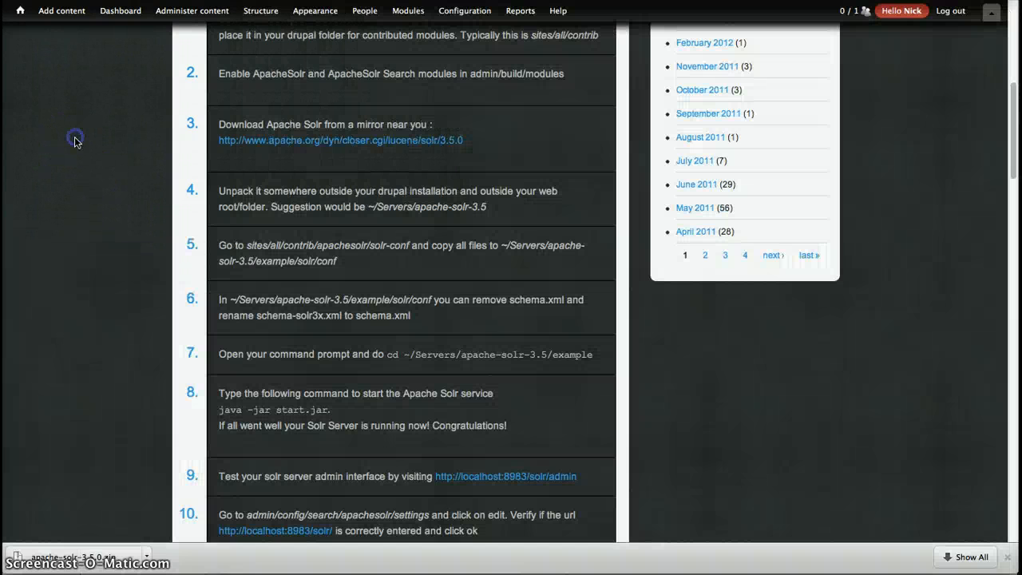
{"action": "scroll", "scroll_direction": "down", "scroll_amount": 3}
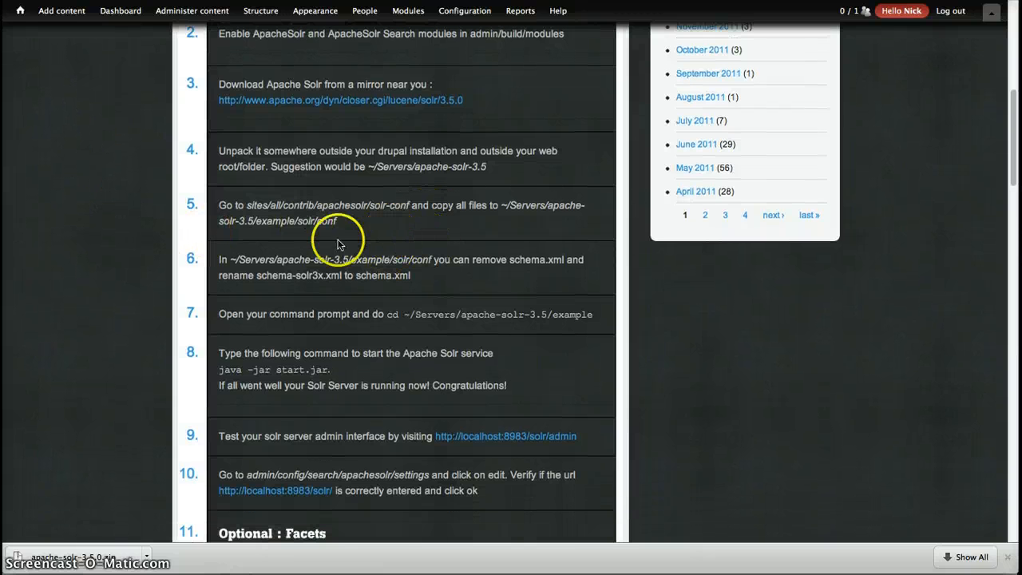
{"action": "mouse_move", "coordinate": [365, 227]}
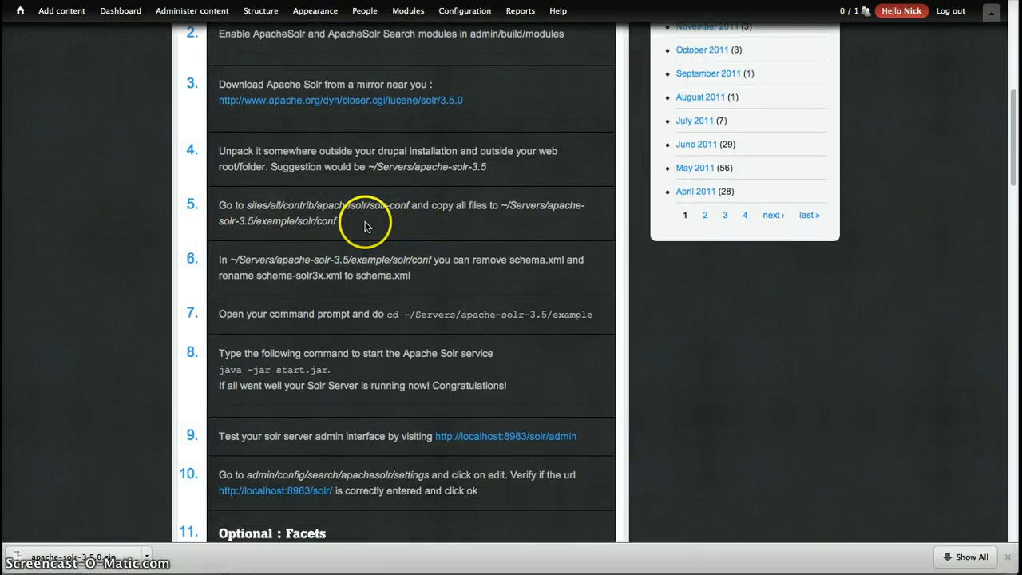
{"action": "mouse_move", "coordinate": [358, 250]}
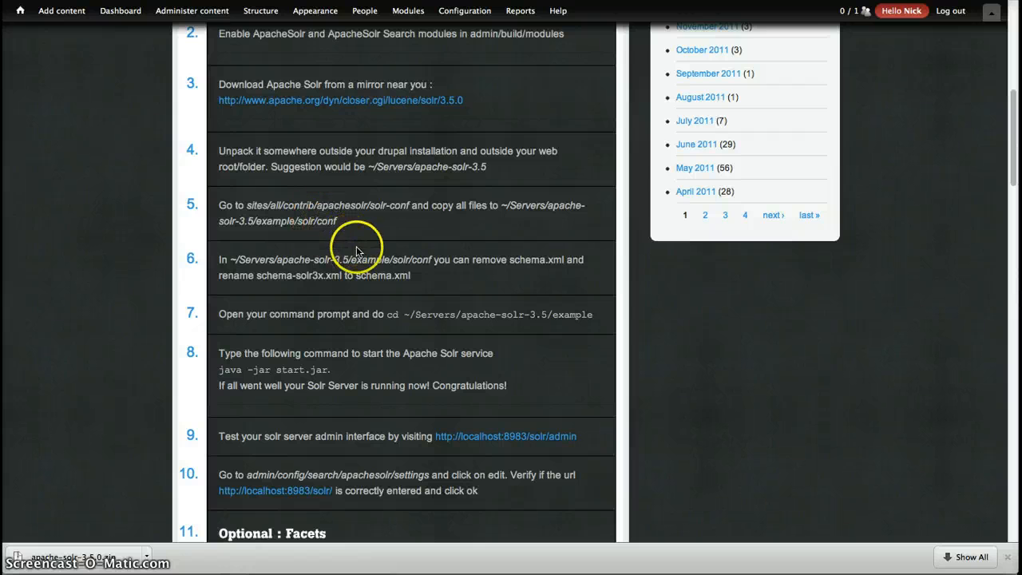
{"action": "scroll", "scroll_direction": "down", "scroll_amount": 3}
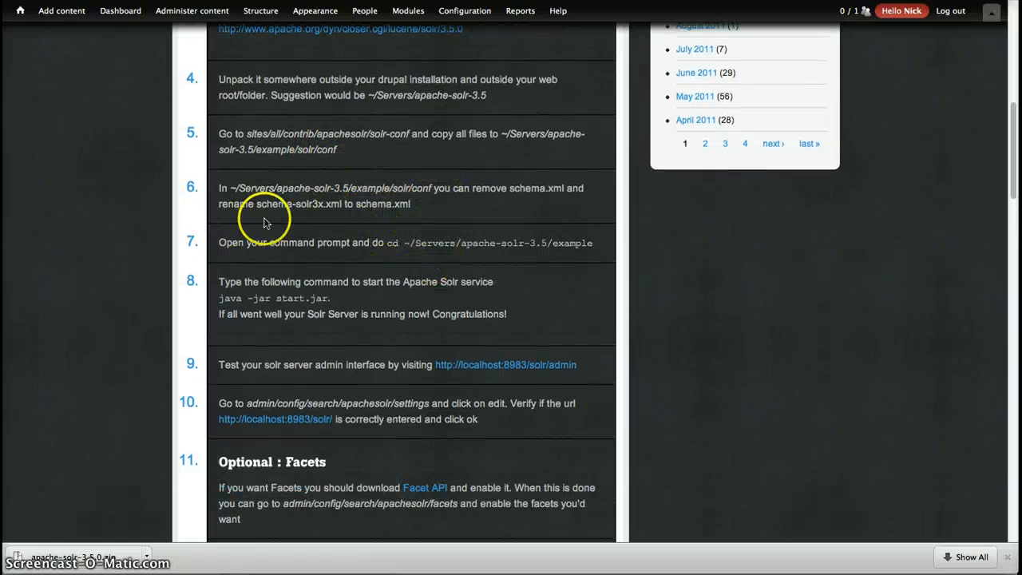
{"action": "mouse_move", "coordinate": [348, 201]}
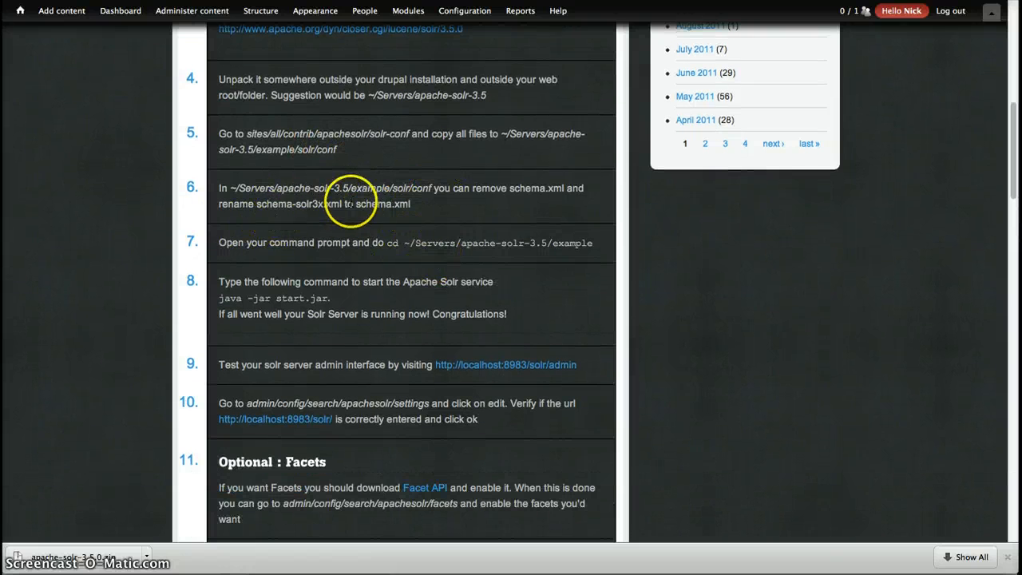
{"action": "mouse_move", "coordinate": [428, 206]}
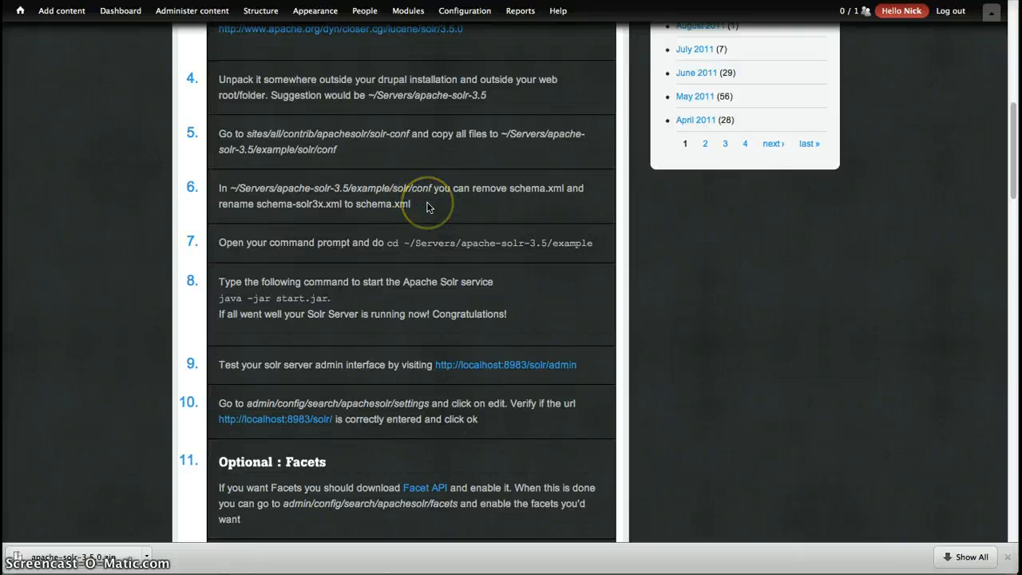
{"action": "mouse_move", "coordinate": [134, 43]}
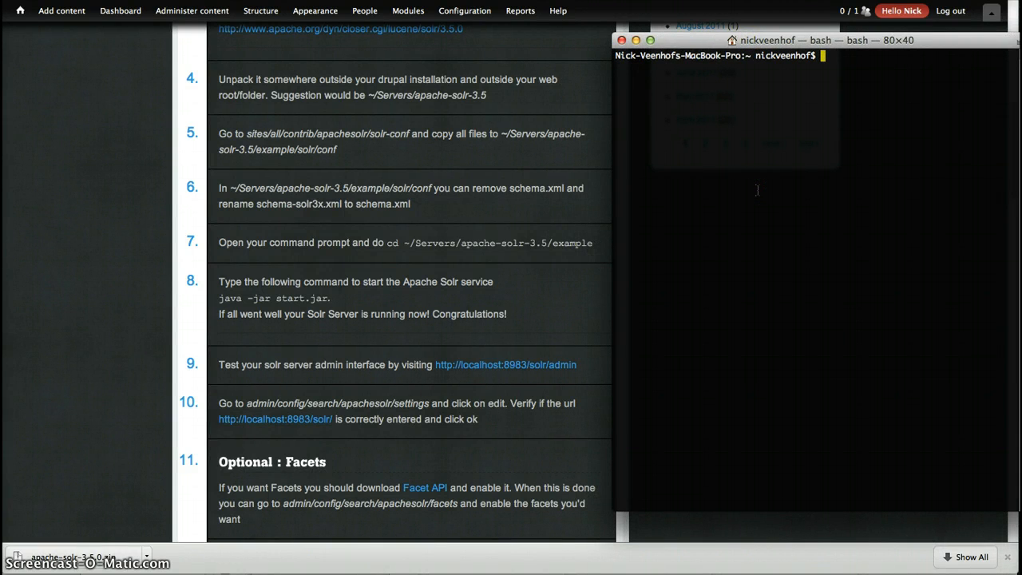
In Terminal, cd into ~/Servers/apache-solr-3.5.0/example
{"action": "type", "text": "cd ~/"}
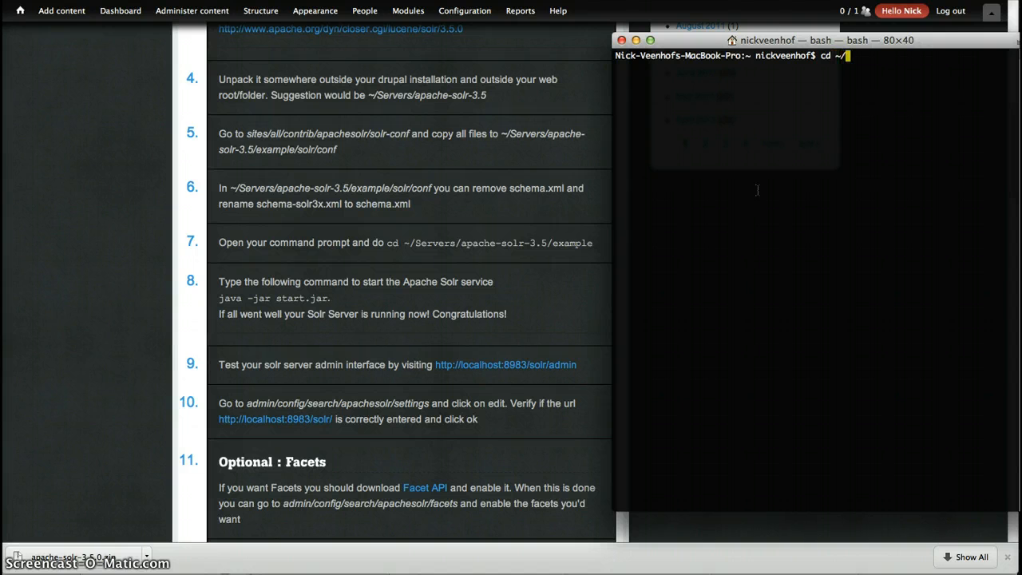
{"action": "key", "text": "Return"}
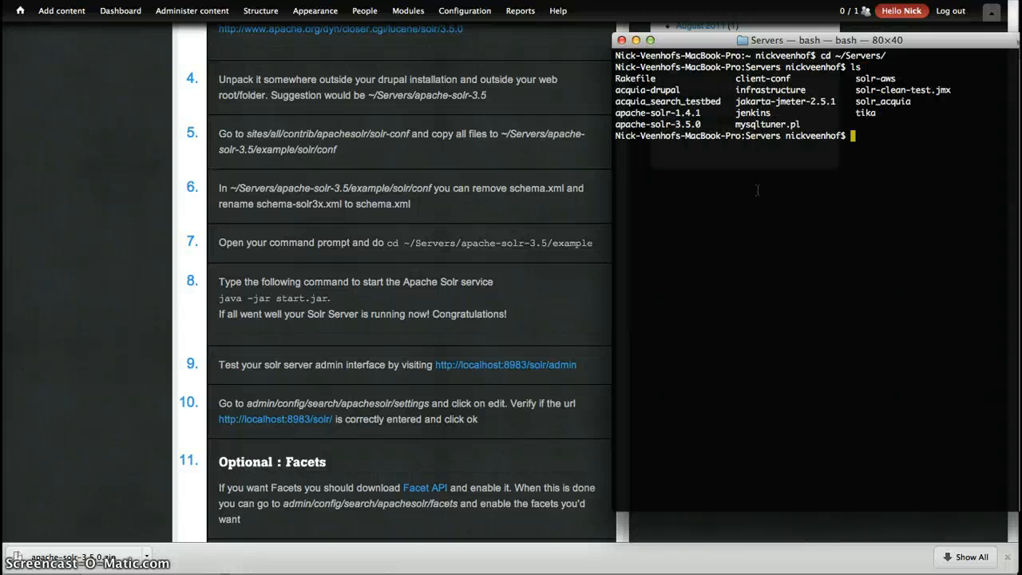
{"action": "type", "text": "cd"}
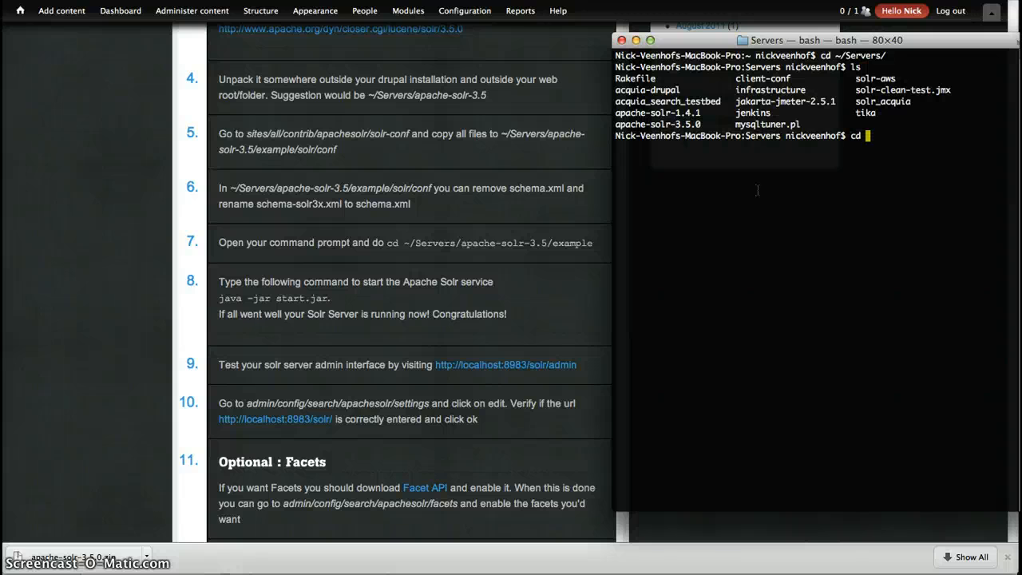
{"action": "type", "text": "apache-solr-3.5.0/"}
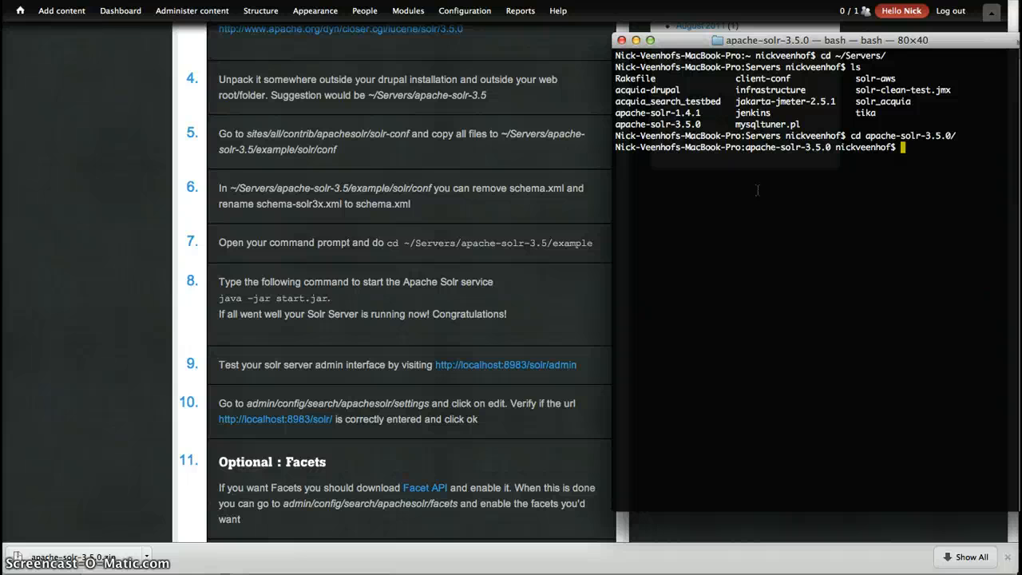
{"action": "type", "text": "cd ex"}
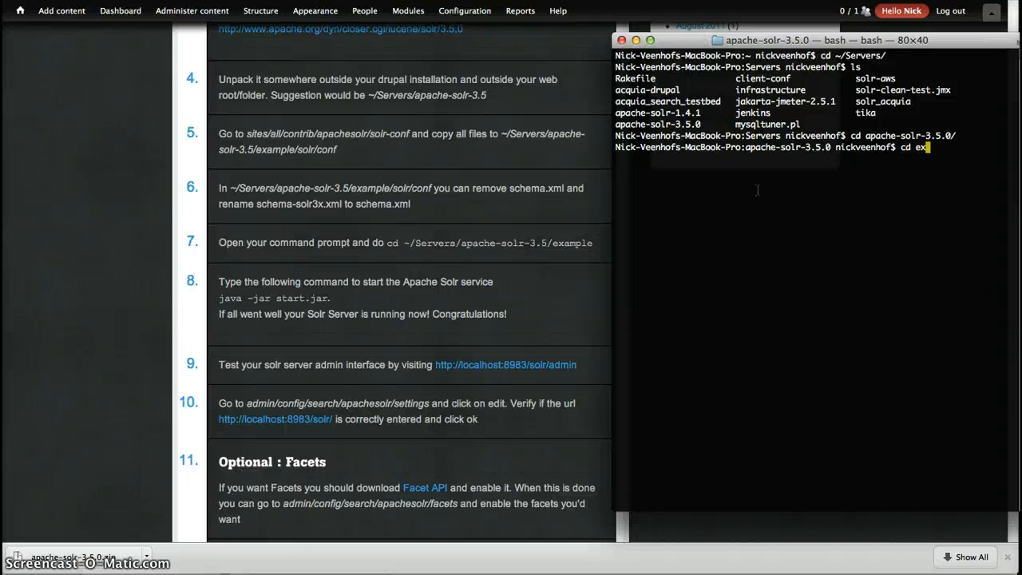
{"action": "key", "text": "Return"}
{"action": "type", "text": "ls"}
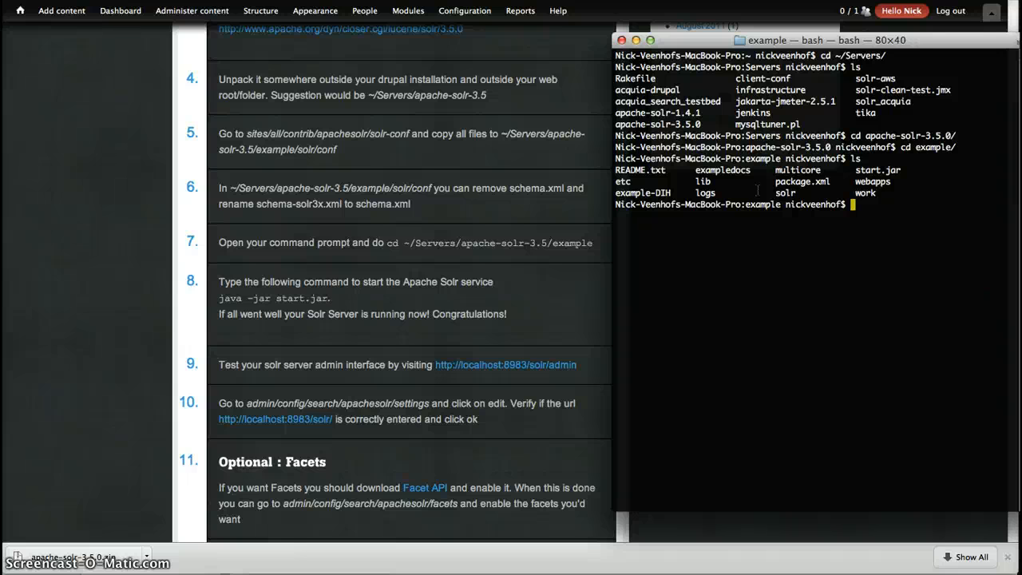
Launch the Solr server with java -jar start.jar
{"action": "type", "text": "java"}
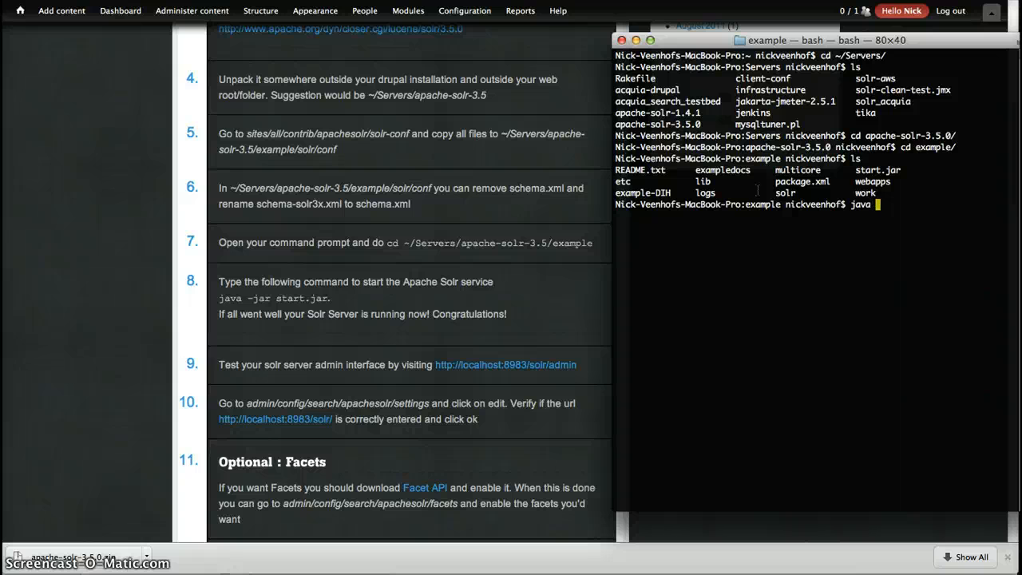
{"action": "type", "text": "-jar star"}
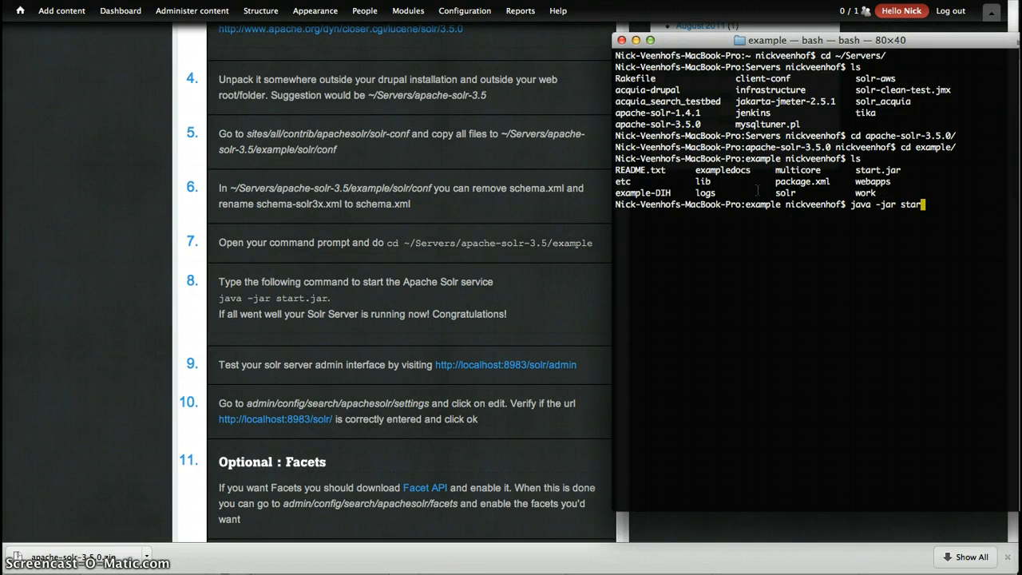
{"action": "key", "text": "Return"}
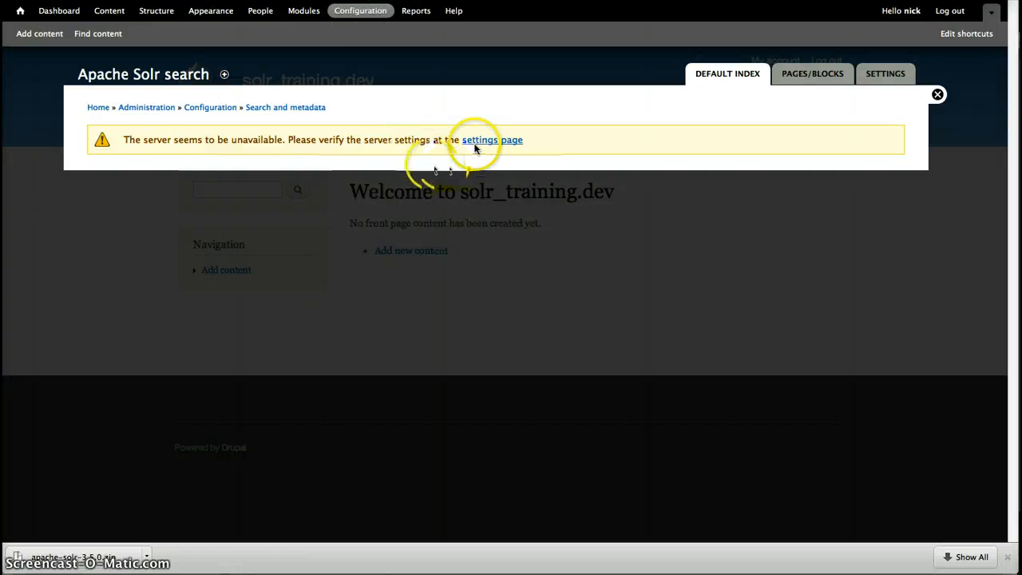
{"action": "mouse_move", "coordinate": [498, 284]}
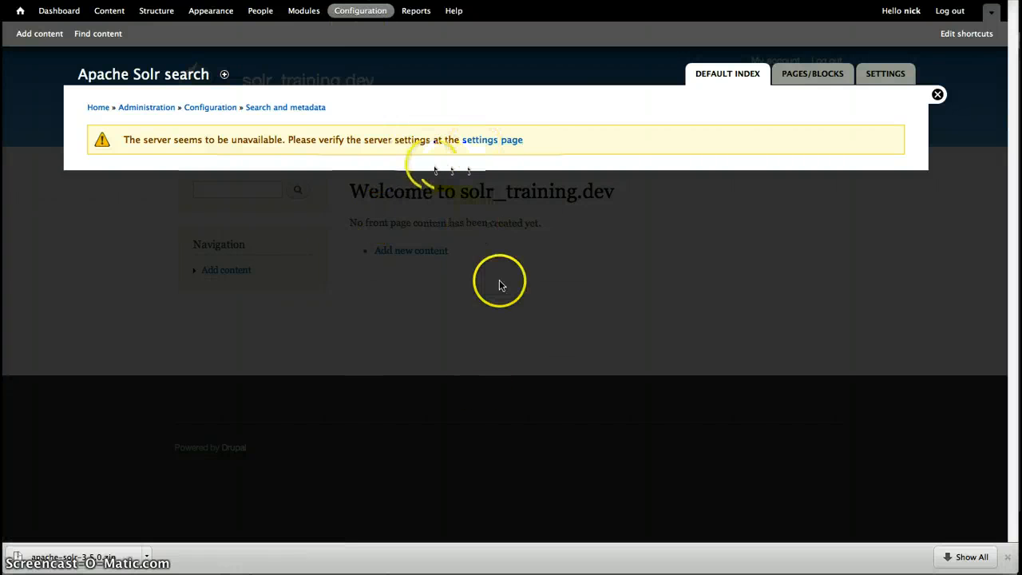
{"action": "mouse_move", "coordinate": [492, 141]}
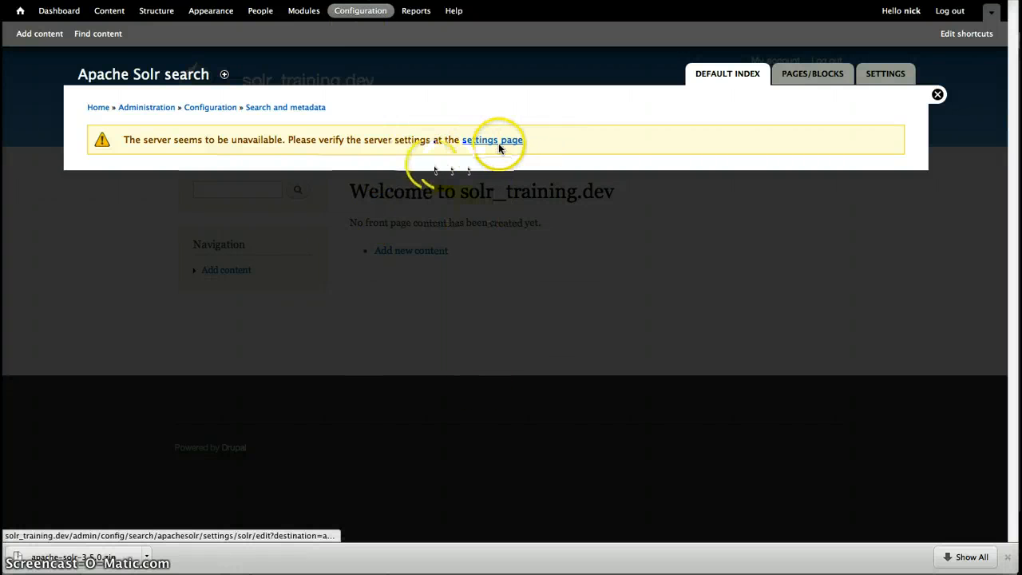
{"action": "left_click", "coordinate": [492, 140]}
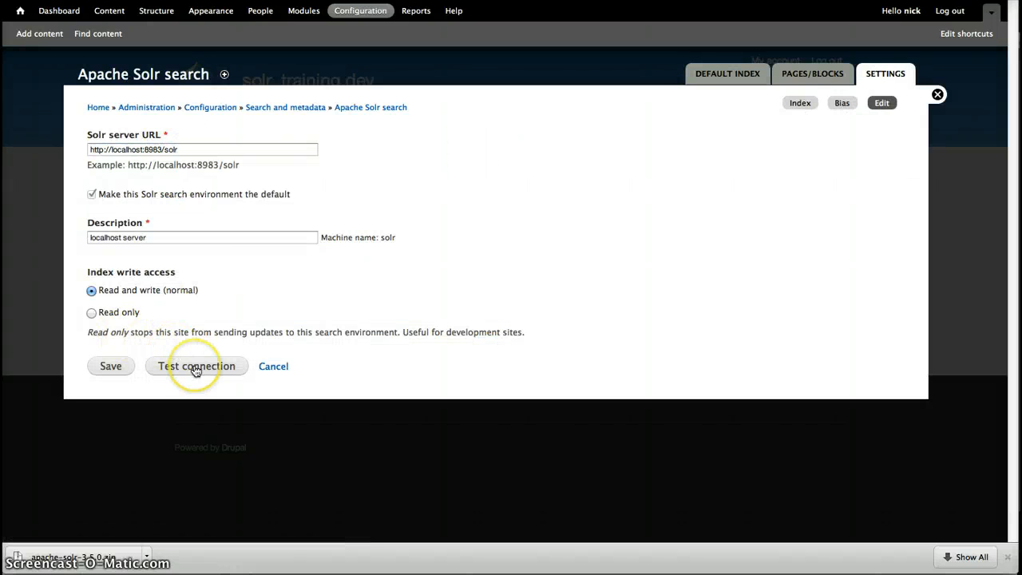
{"action": "mouse_move", "coordinate": [197, 366]}
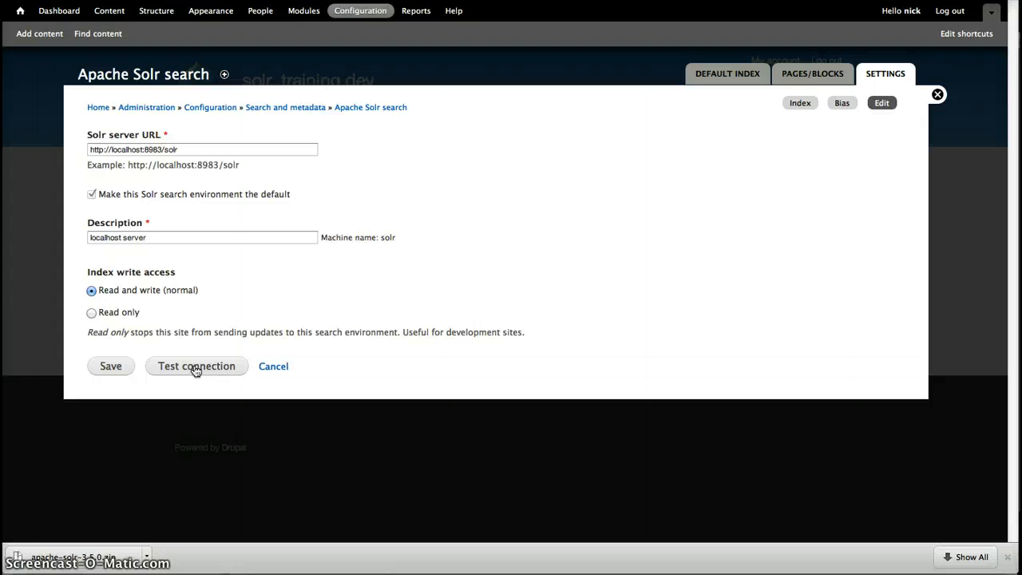
{"action": "left_click", "coordinate": [197, 366]}
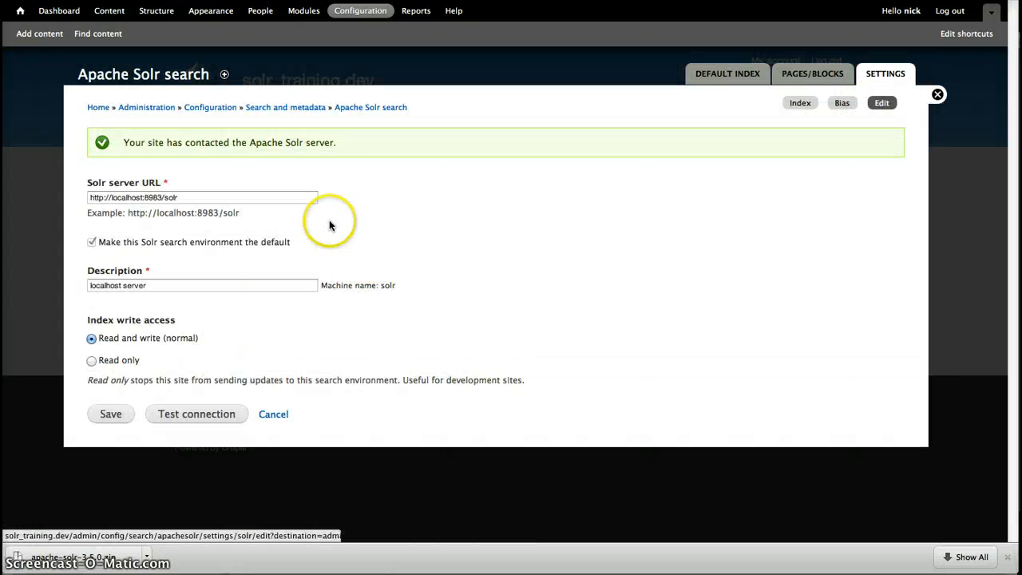
{"action": "mouse_move", "coordinate": [397, 176]}
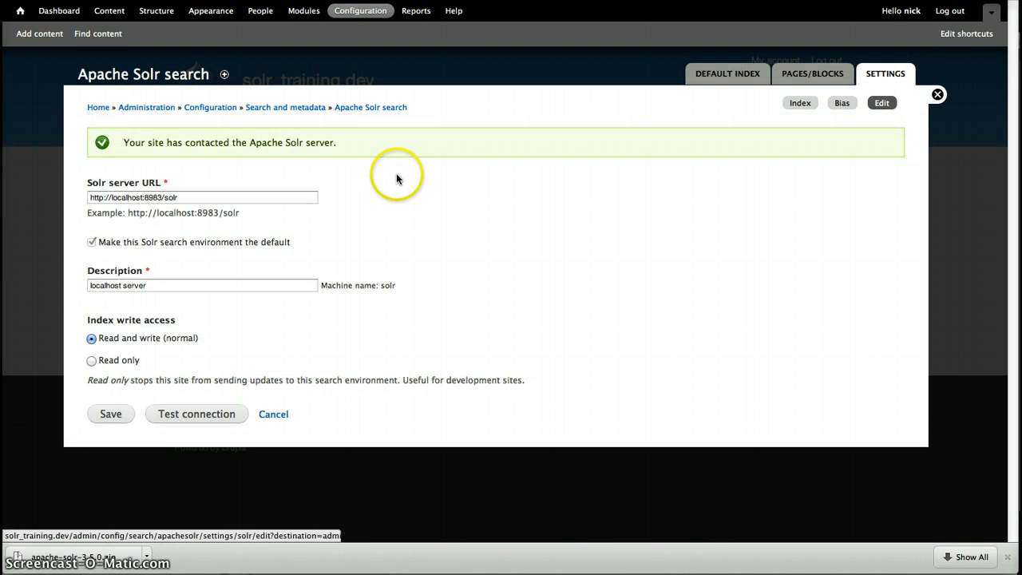
{"action": "mouse_move", "coordinate": [128, 141]}
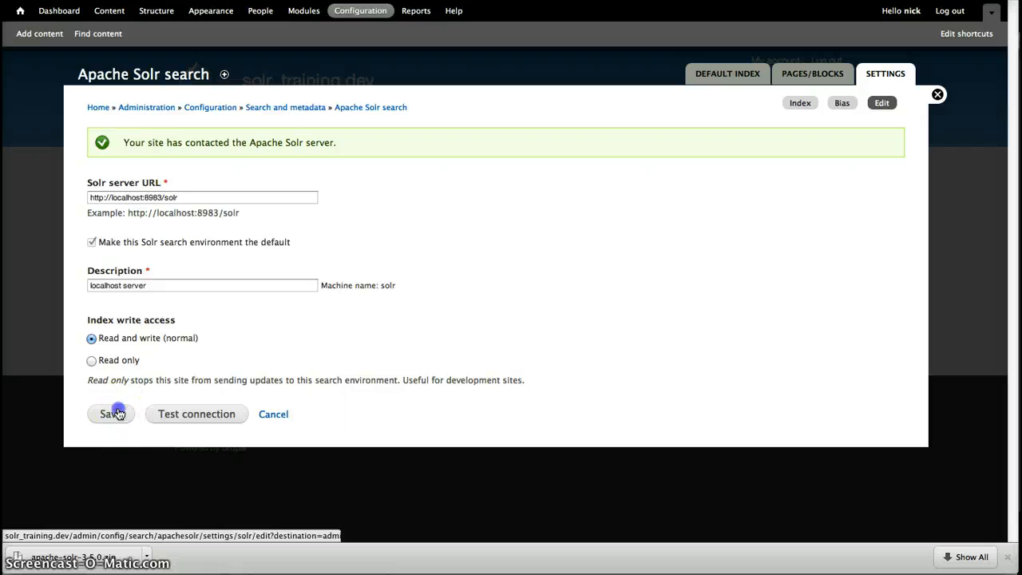
Save the localhost search environment and view its index status (0 indexed, 50 queued)
{"action": "left_click", "coordinate": [111, 414]}
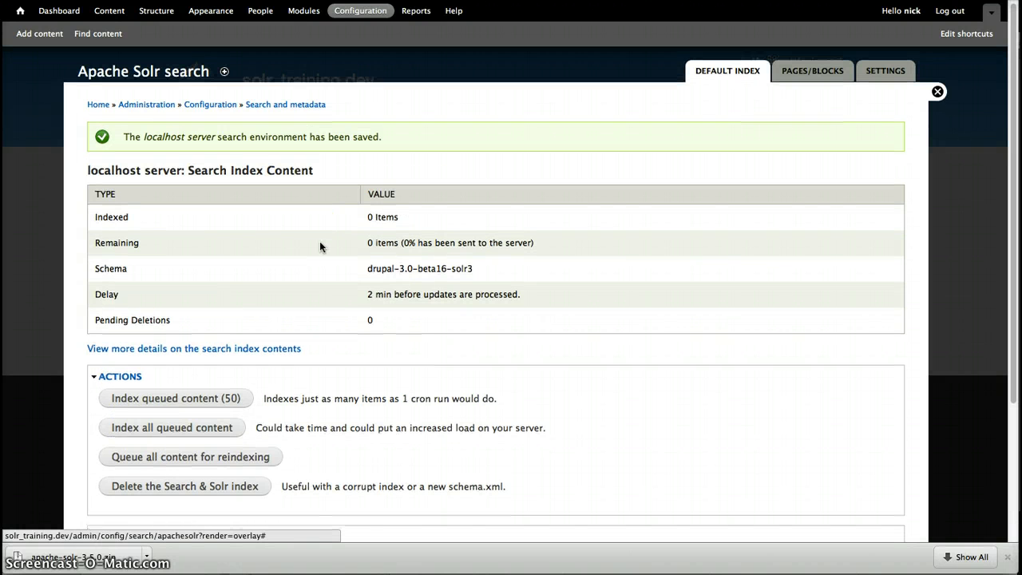
{"action": "mouse_move", "coordinate": [322, 256]}
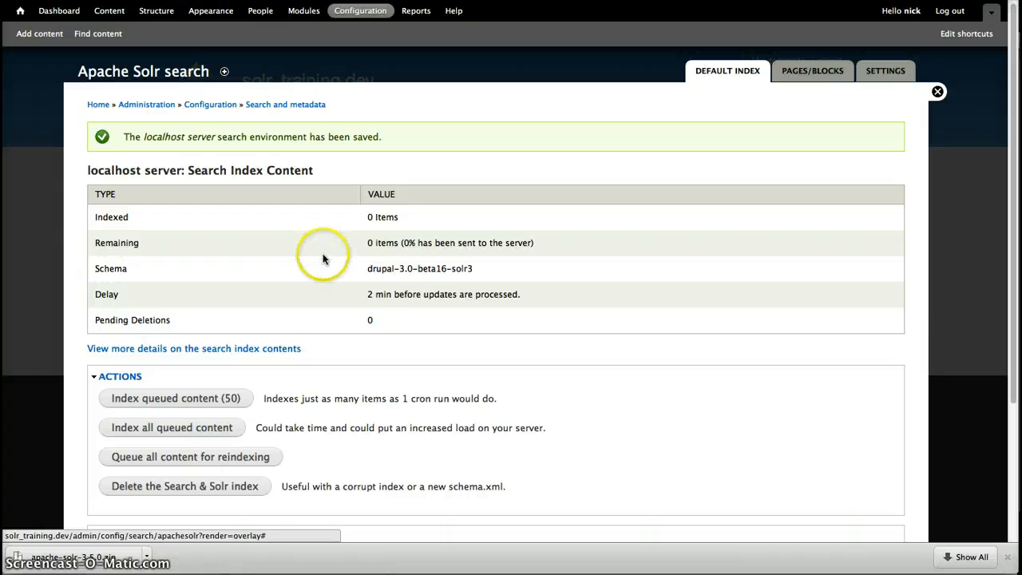
{"action": "mouse_move", "coordinate": [480, 326]}
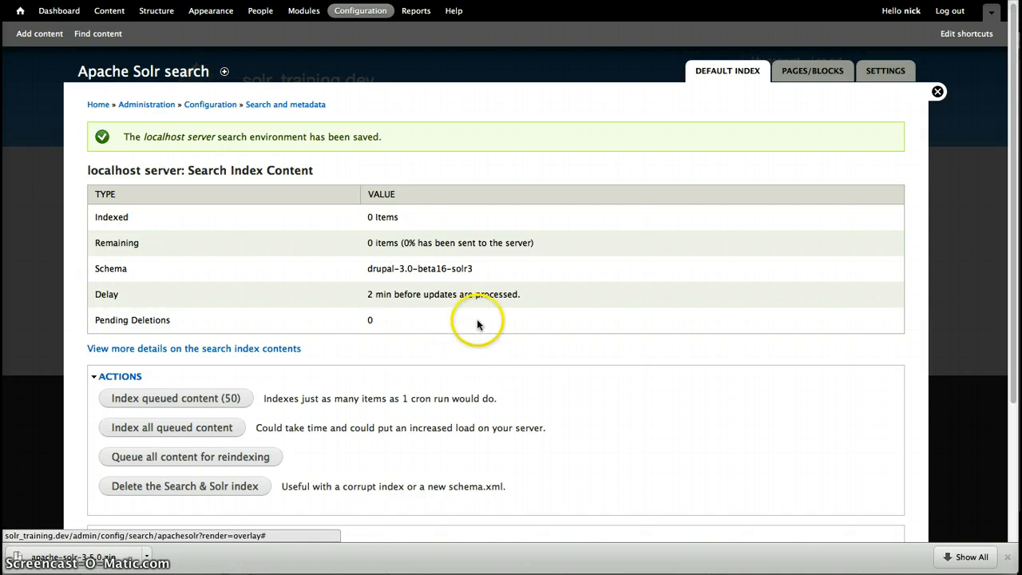
{"action": "mouse_move", "coordinate": [483, 335]}
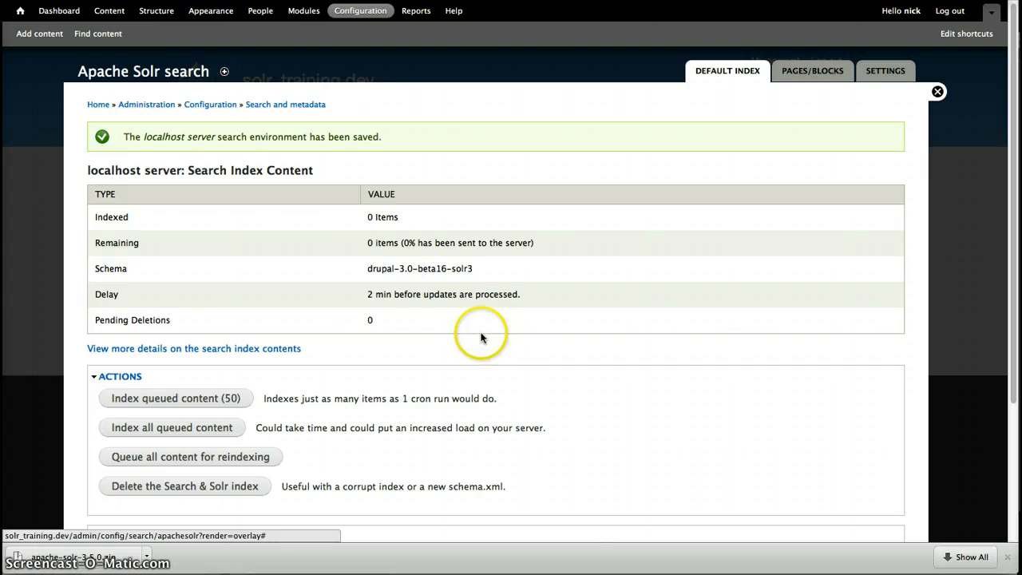
{"action": "mouse_move", "coordinate": [455, 326]}
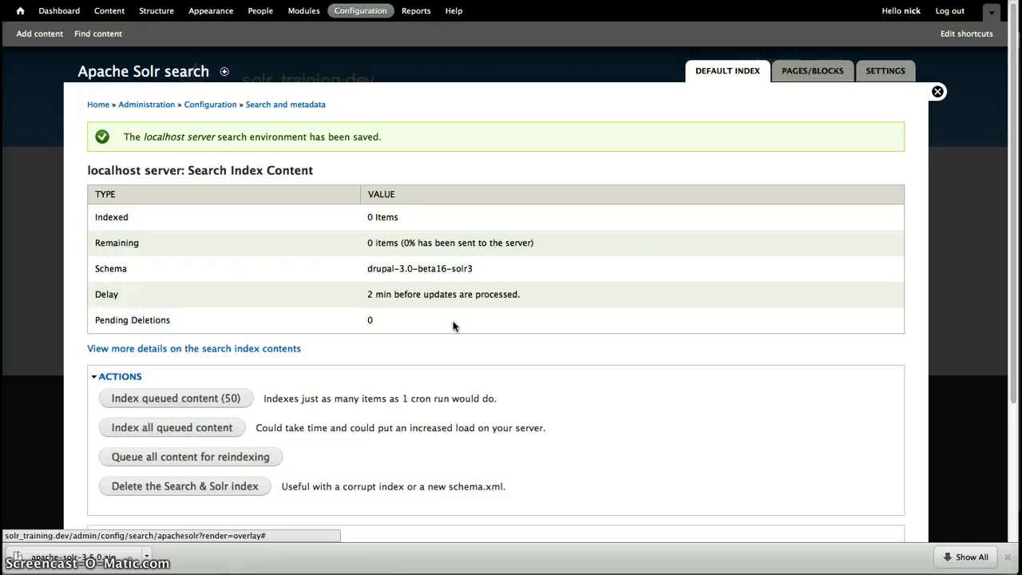
{"action": "scroll", "scroll_direction": "down", "scroll_amount": 3}
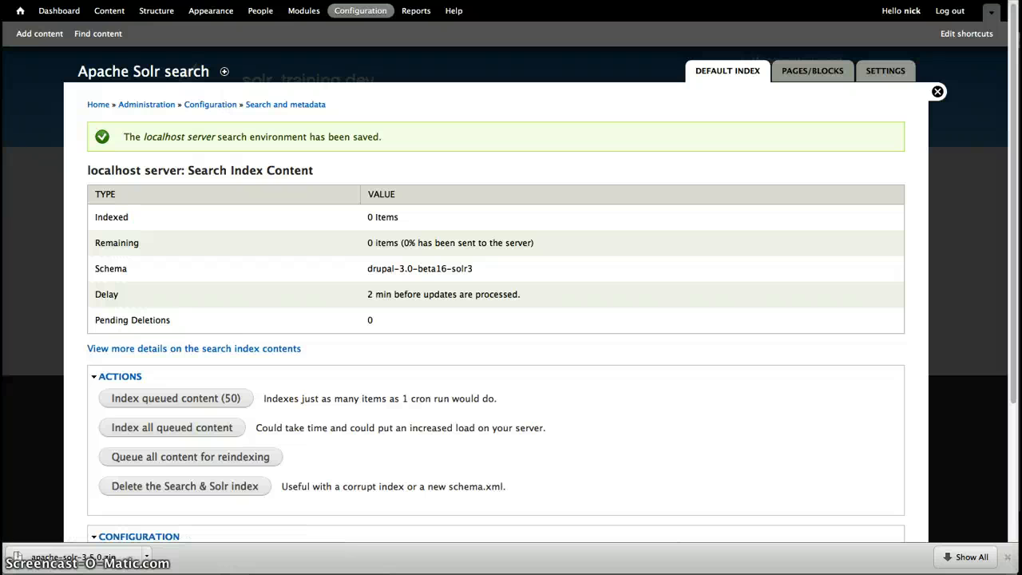